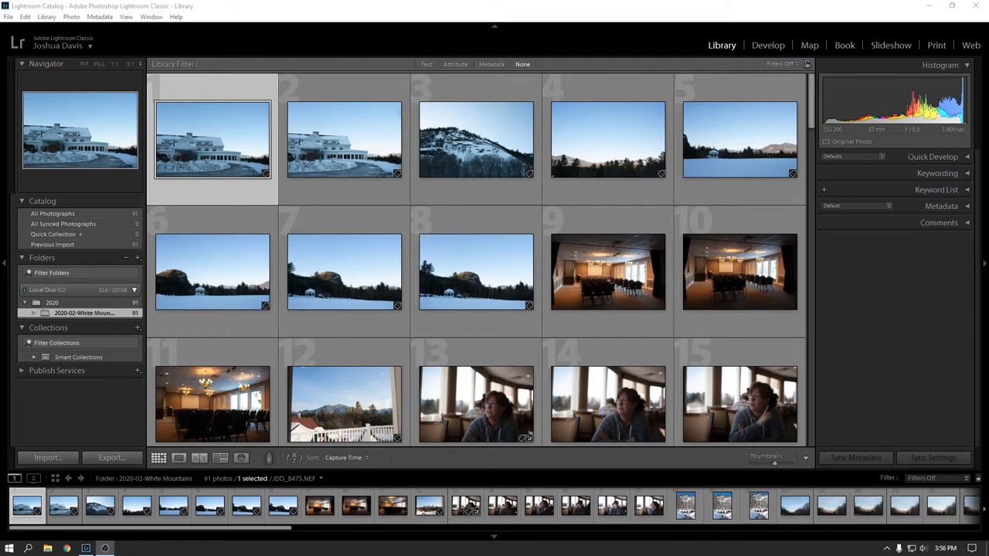
{"action": "mouse_move", "coordinate": [909, 263]}
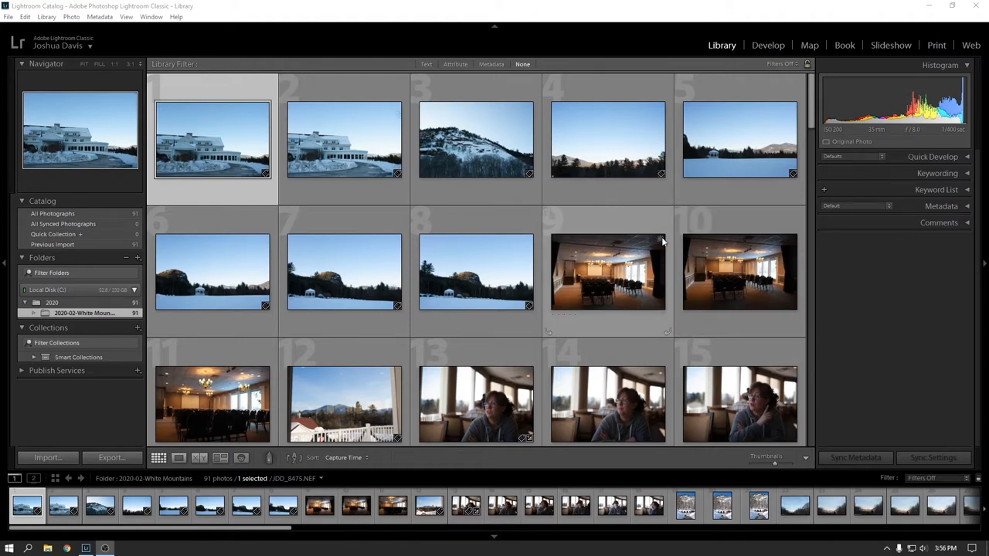
{"action": "mouse_move", "coordinate": [358, 201]}
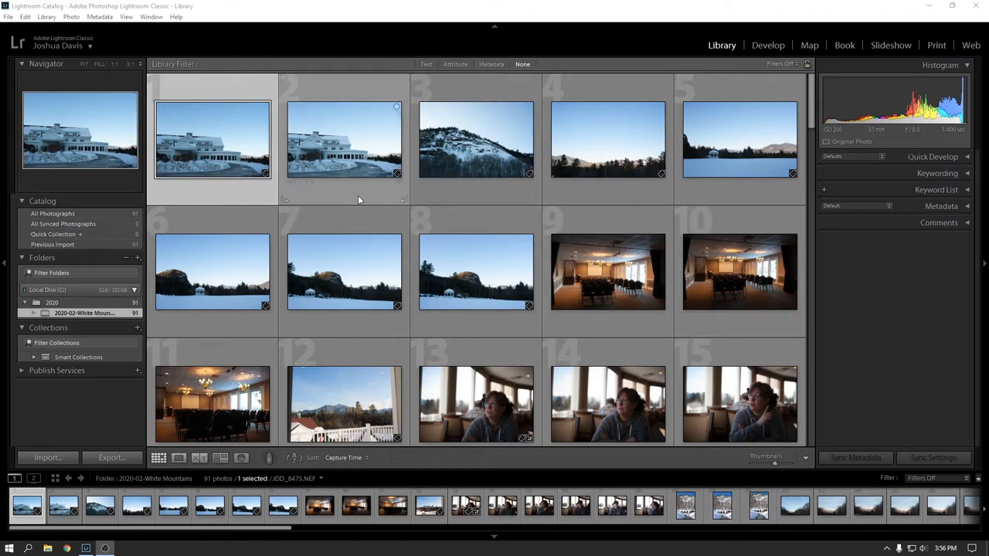
{"action": "mouse_move", "coordinate": [402, 182]}
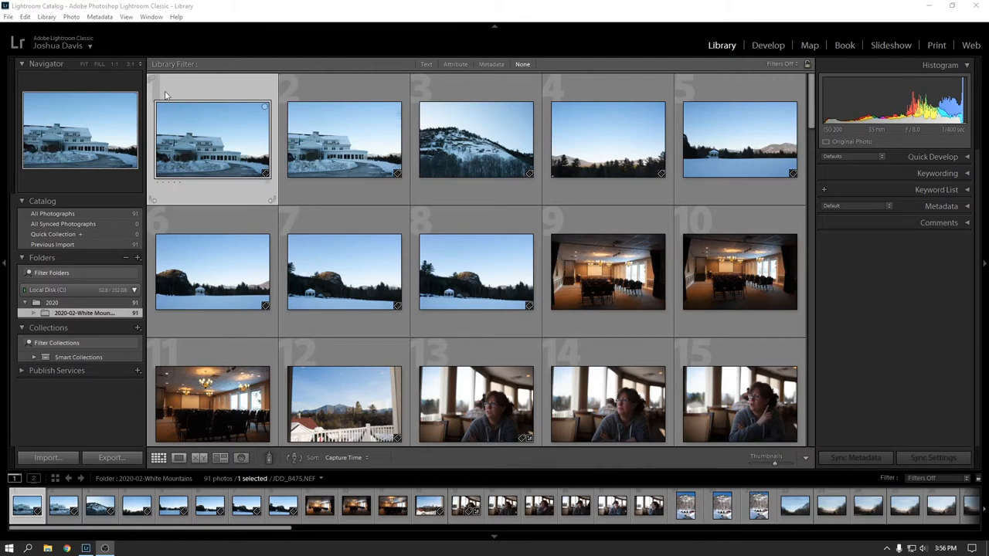
{"action": "mouse_move", "coordinate": [155, 91]}
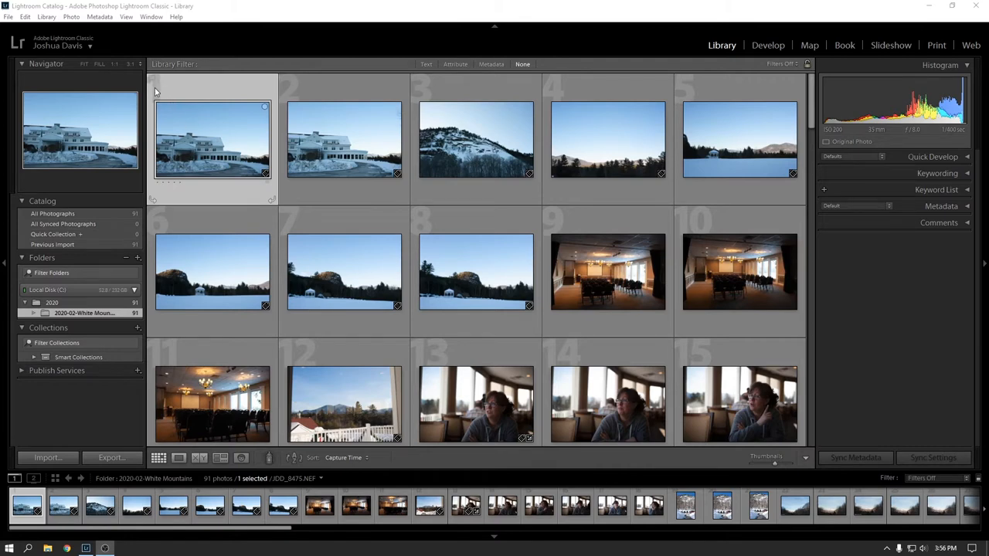
{"action": "mouse_move", "coordinate": [154, 87]}
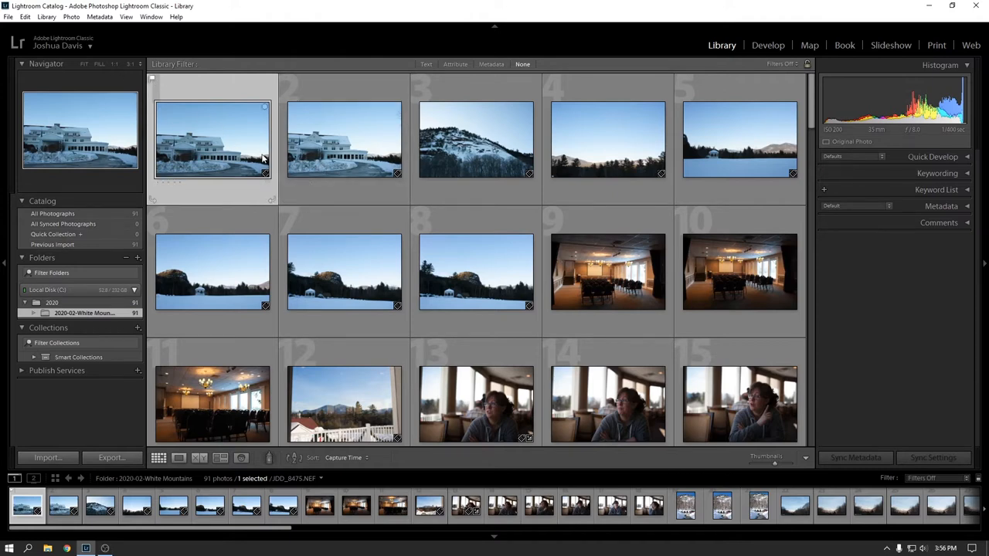
{"action": "mouse_move", "coordinate": [262, 158]}
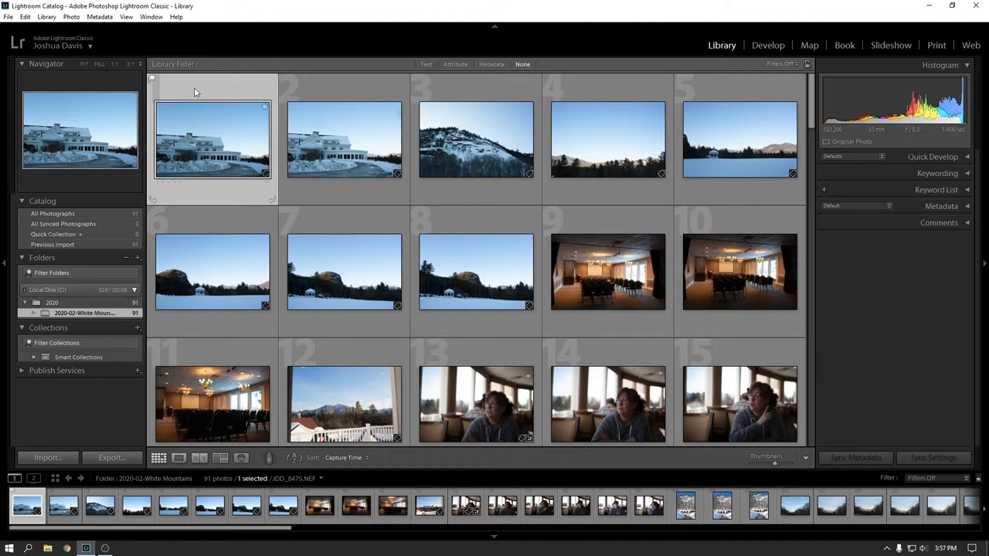
{"action": "mouse_move", "coordinate": [173, 89]}
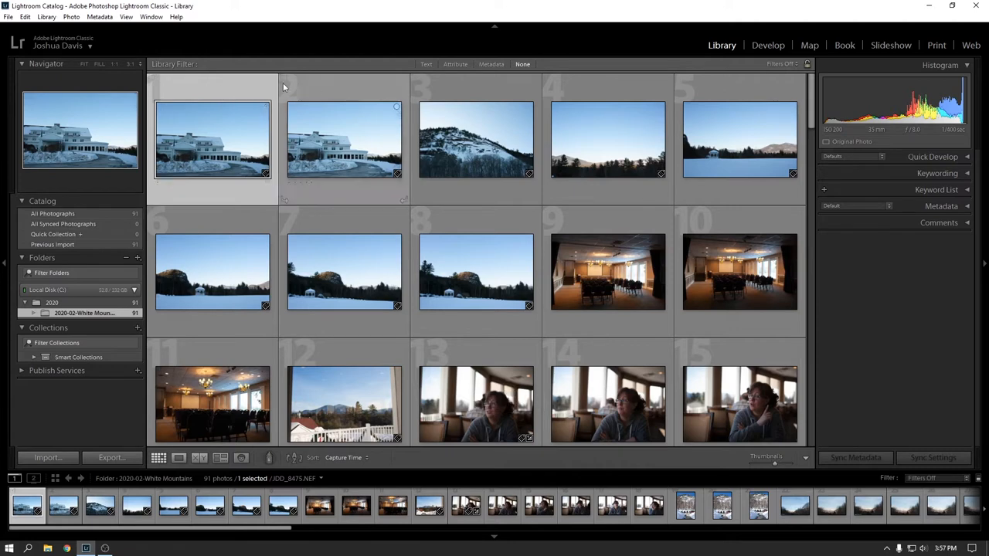
{"action": "mouse_move", "coordinate": [370, 98]}
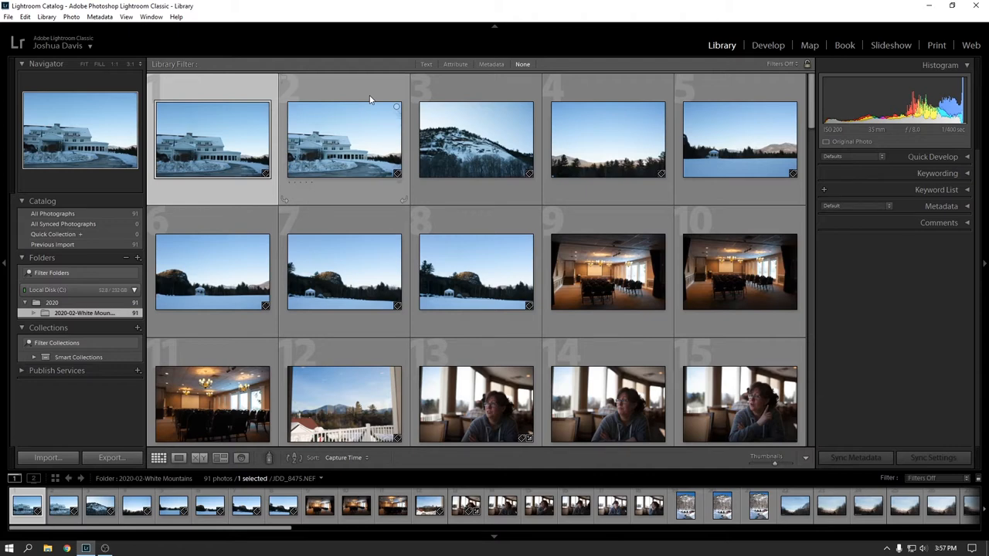
Step: Step through the two hotel photos and the hillside shot, returning to the first hotel photo to flag
{"action": "left_click", "coordinate": [213, 139]}
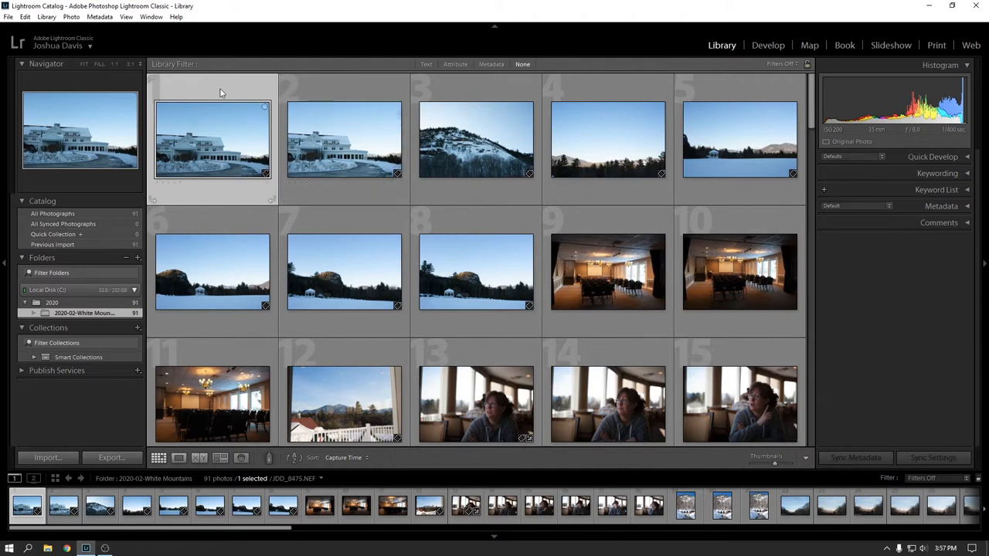
{"action": "left_click", "coordinate": [343, 139]}
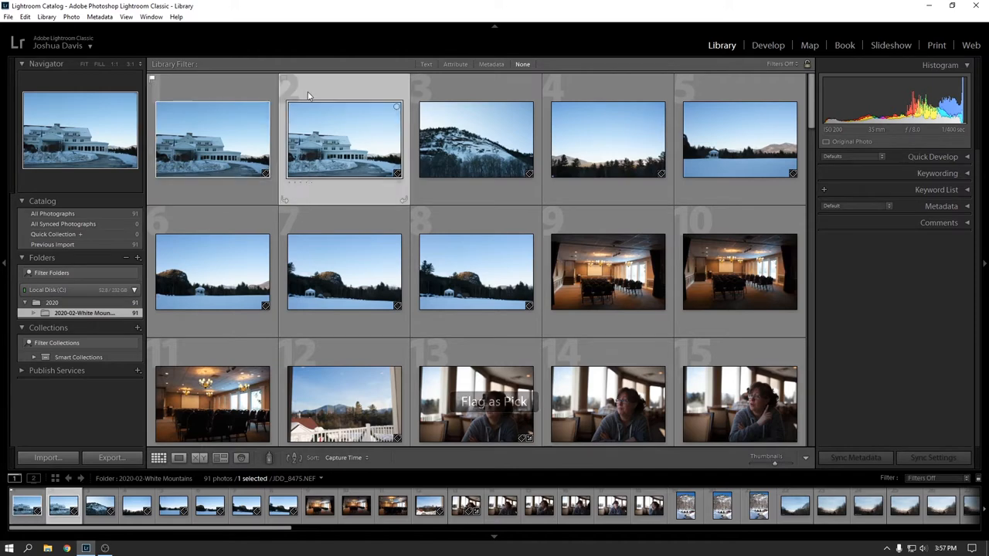
{"action": "left_click", "coordinate": [476, 139]}
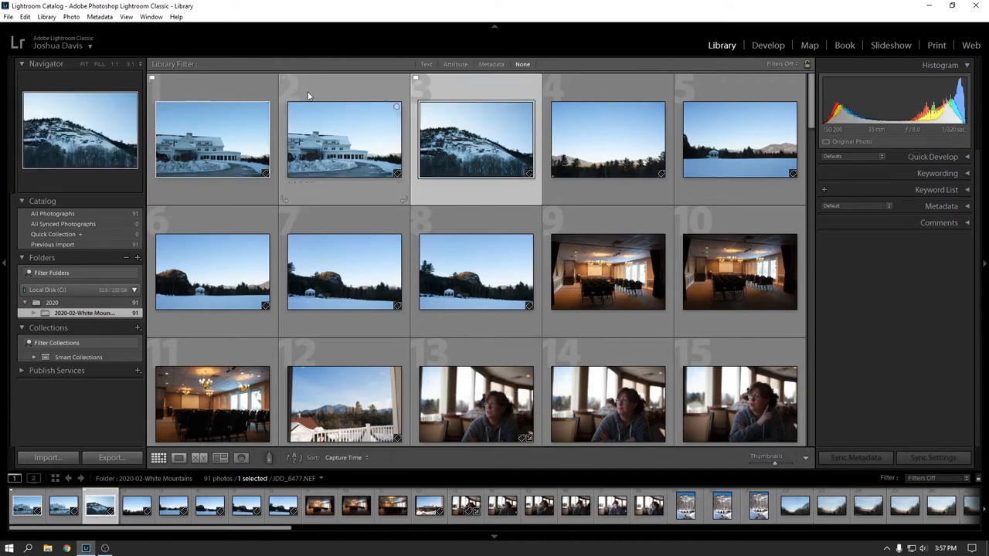
{"action": "left_click", "coordinate": [214, 139]}
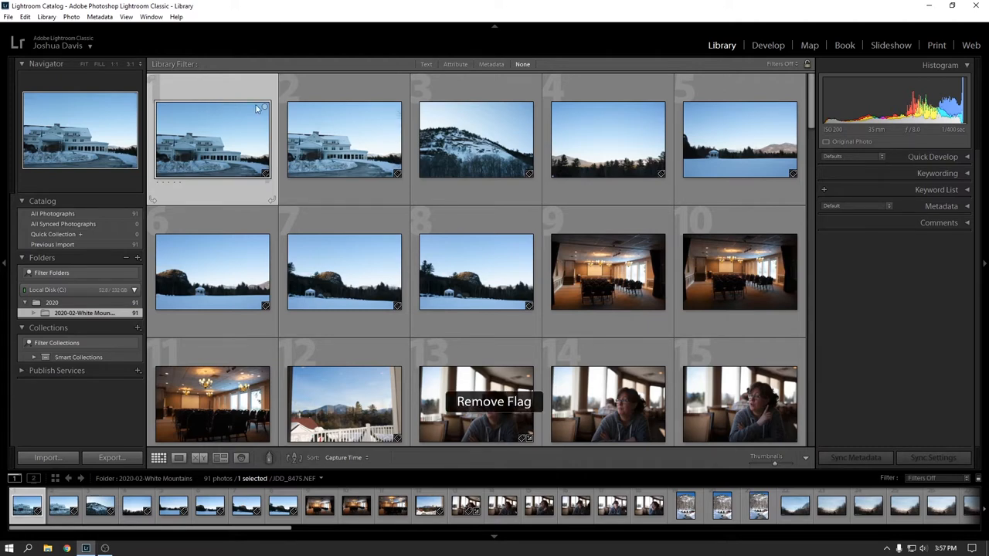
{"action": "mouse_move", "coordinate": [225, 204]}
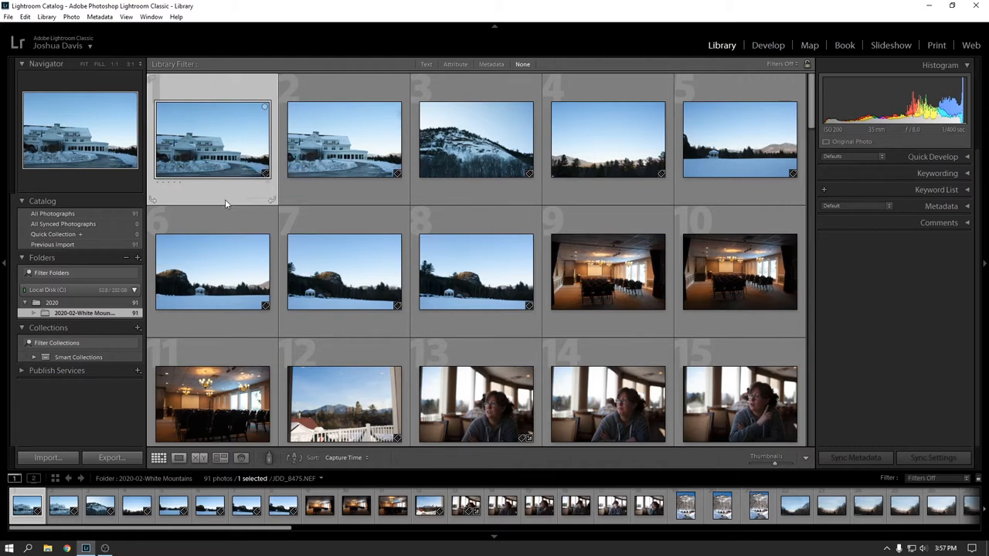
{"action": "mouse_move", "coordinate": [230, 195]}
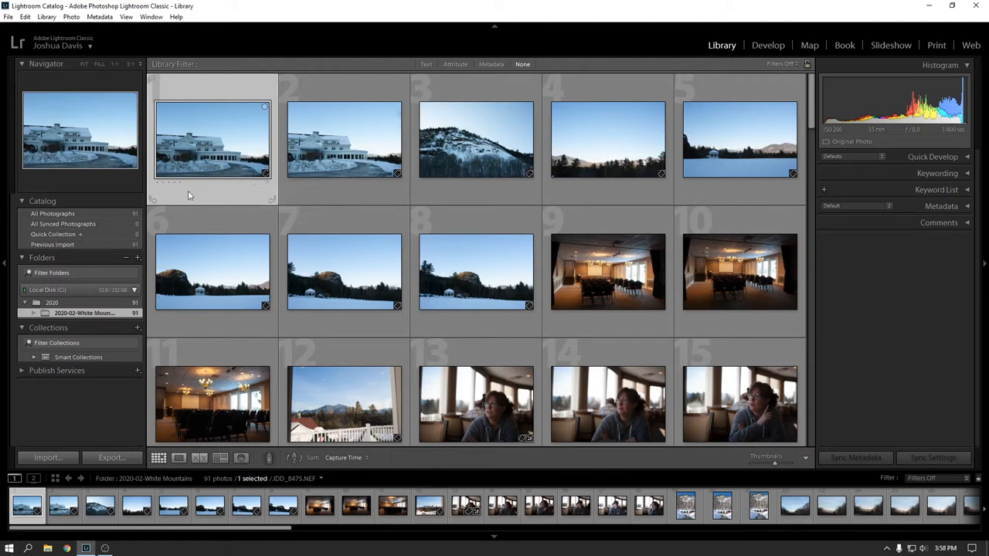
{"action": "mouse_move", "coordinate": [176, 186]}
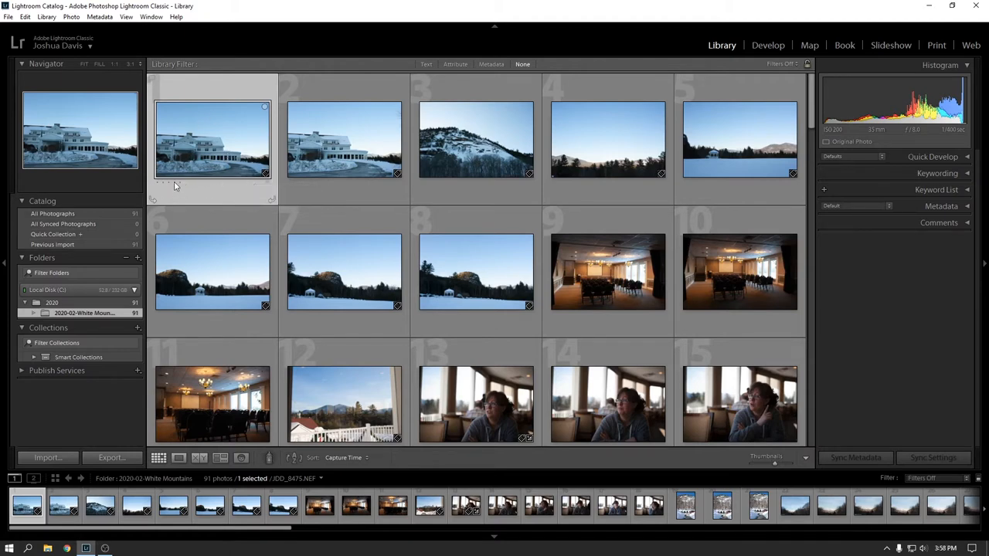
{"action": "mouse_move", "coordinate": [184, 187]}
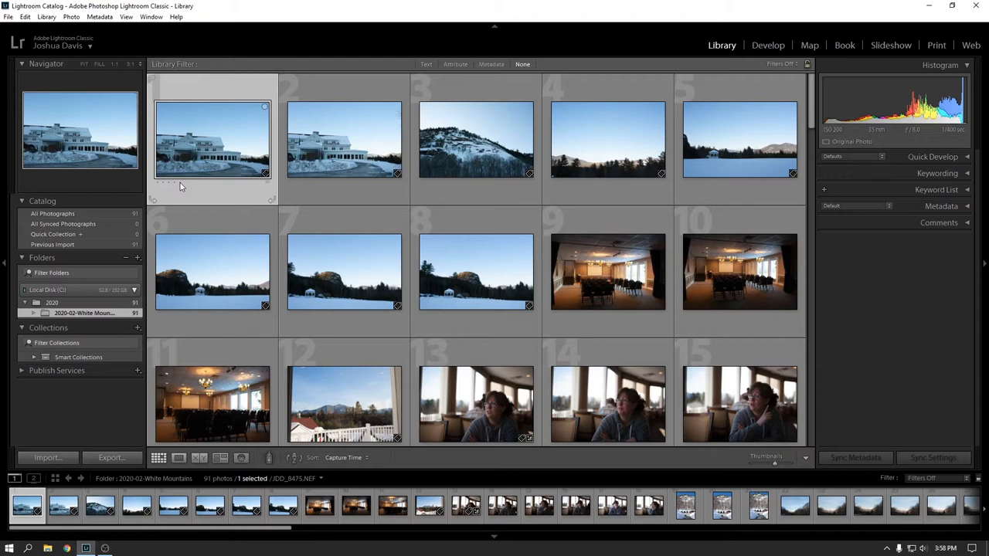
{"action": "mouse_move", "coordinate": [158, 187]}
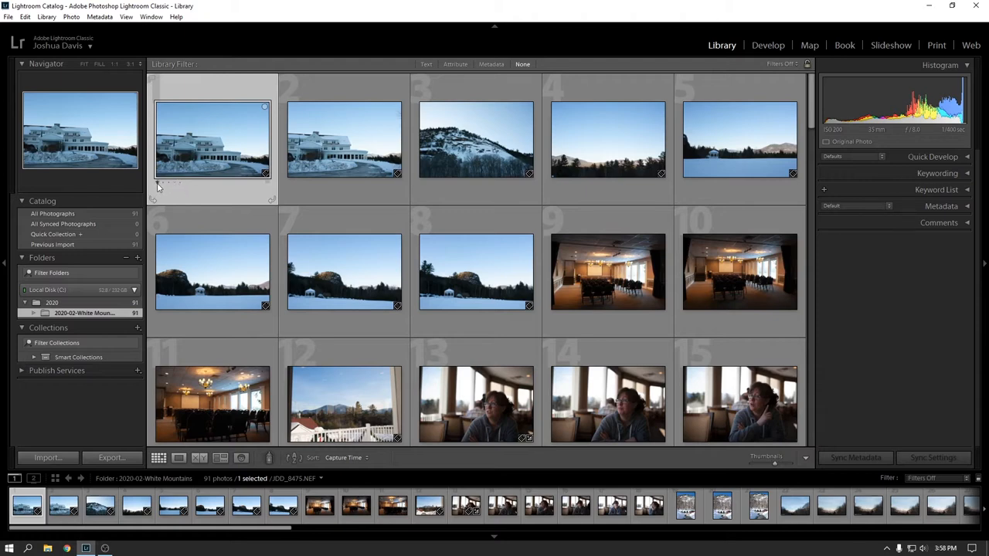
{"action": "mouse_move", "coordinate": [175, 187]}
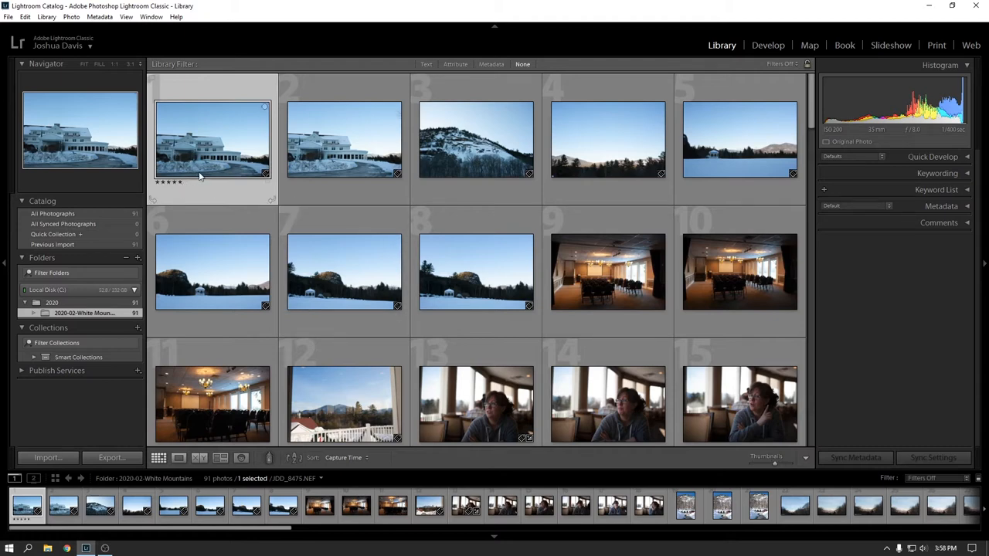
{"action": "mouse_move", "coordinate": [199, 177]}
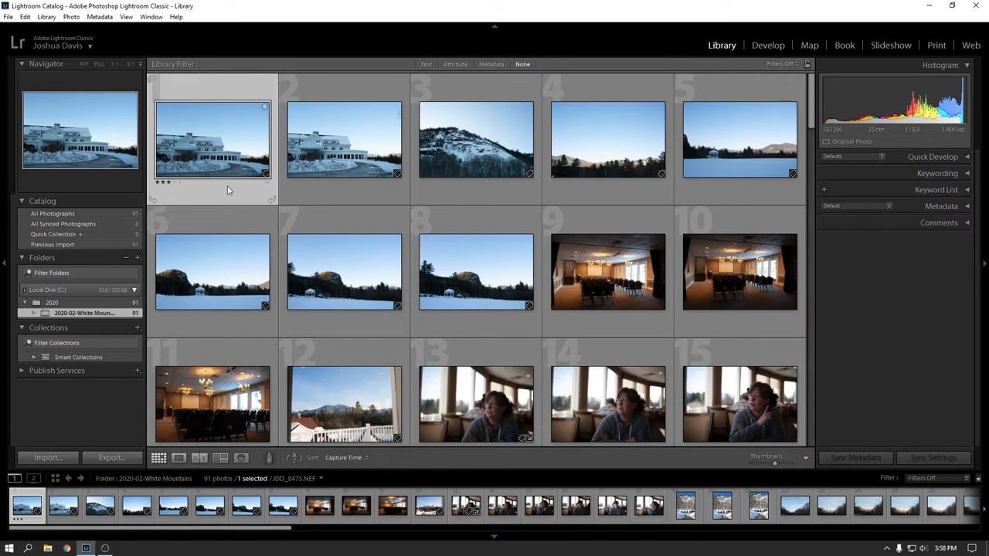
{"action": "mouse_move", "coordinate": [216, 189]}
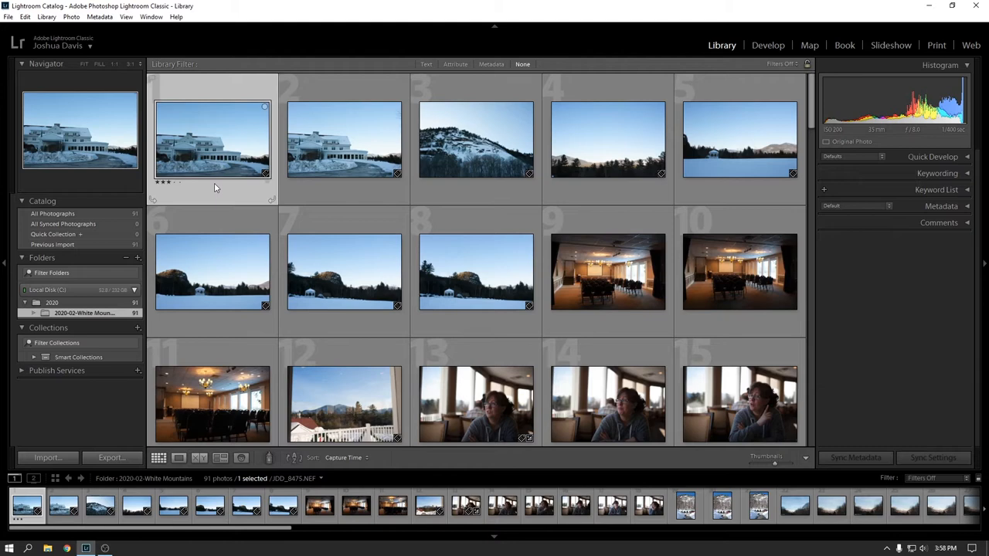
{"action": "mouse_move", "coordinate": [204, 190]}
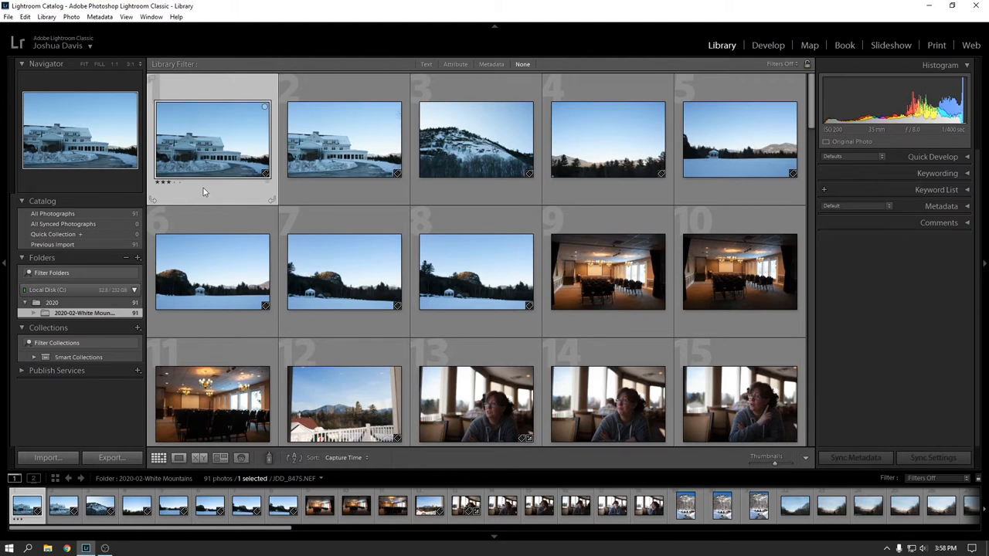
{"action": "mouse_move", "coordinate": [216, 186]}
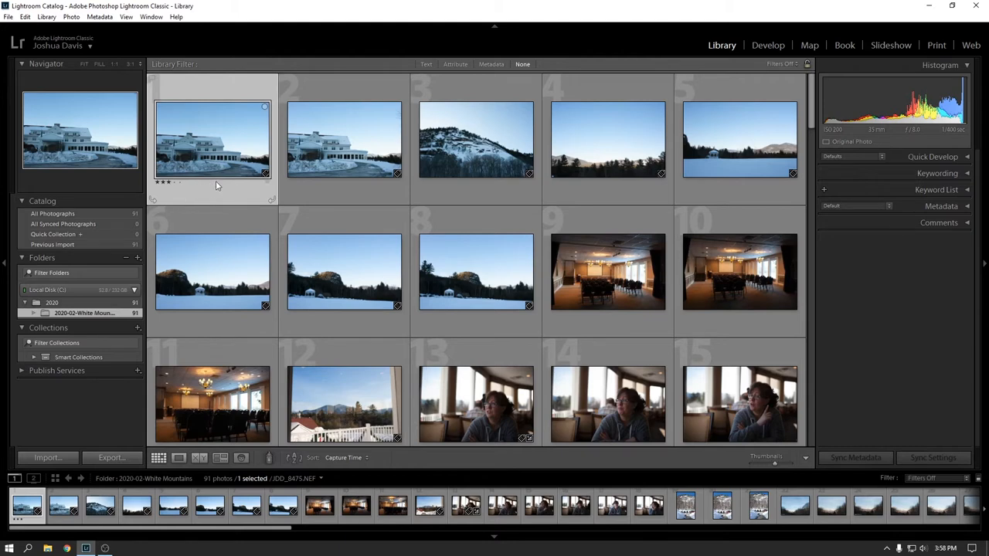
{"action": "mouse_move", "coordinate": [241, 183]}
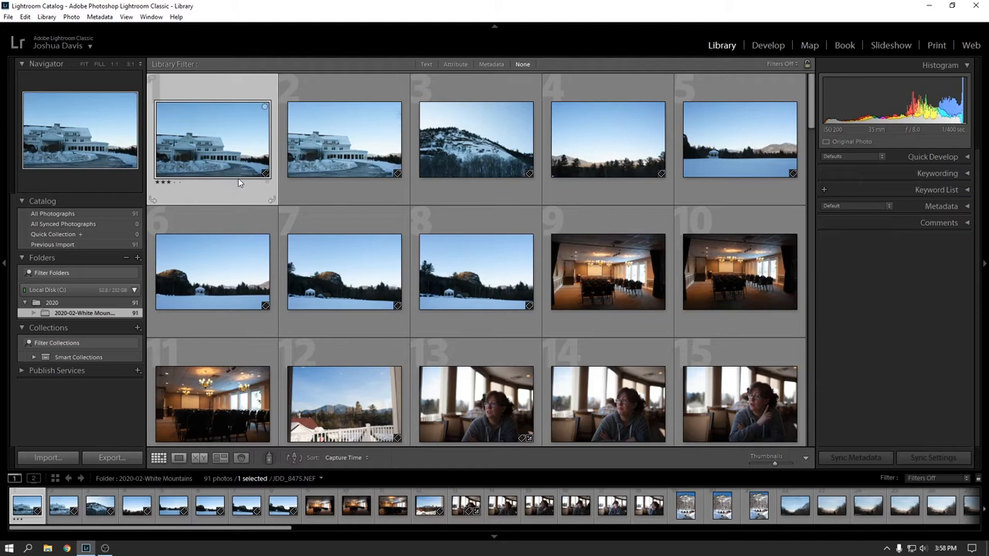
{"action": "mouse_move", "coordinate": [232, 185]}
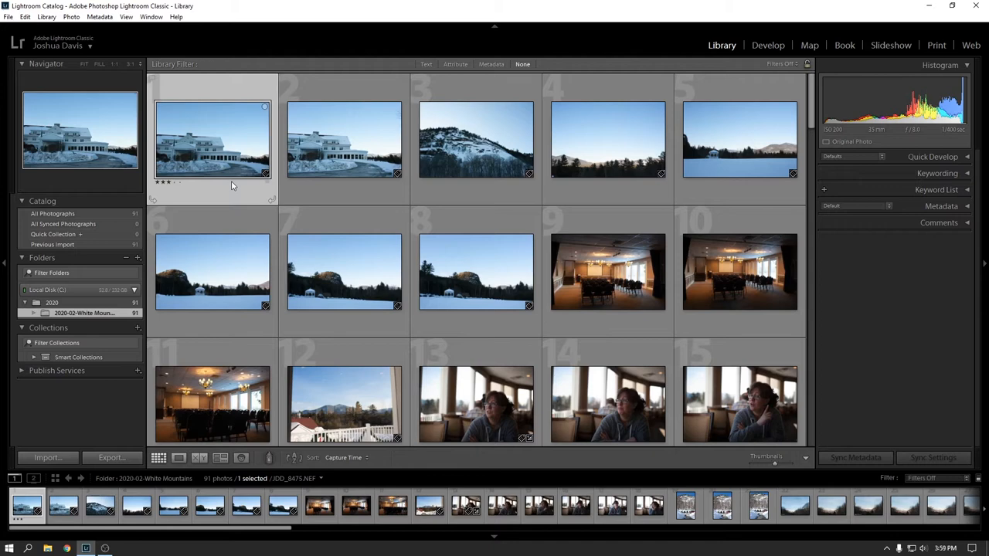
{"action": "mouse_move", "coordinate": [203, 189]}
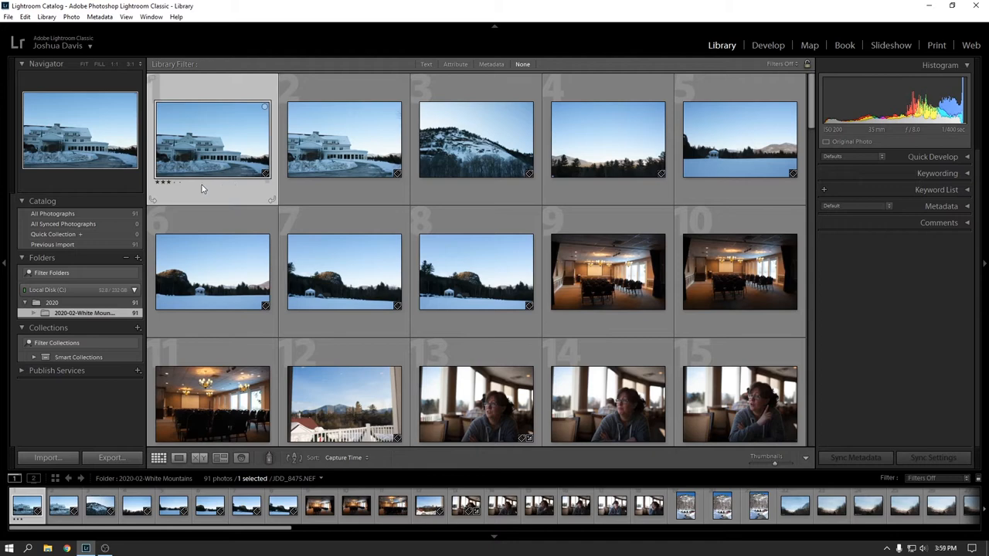
{"action": "mouse_move", "coordinate": [215, 193]}
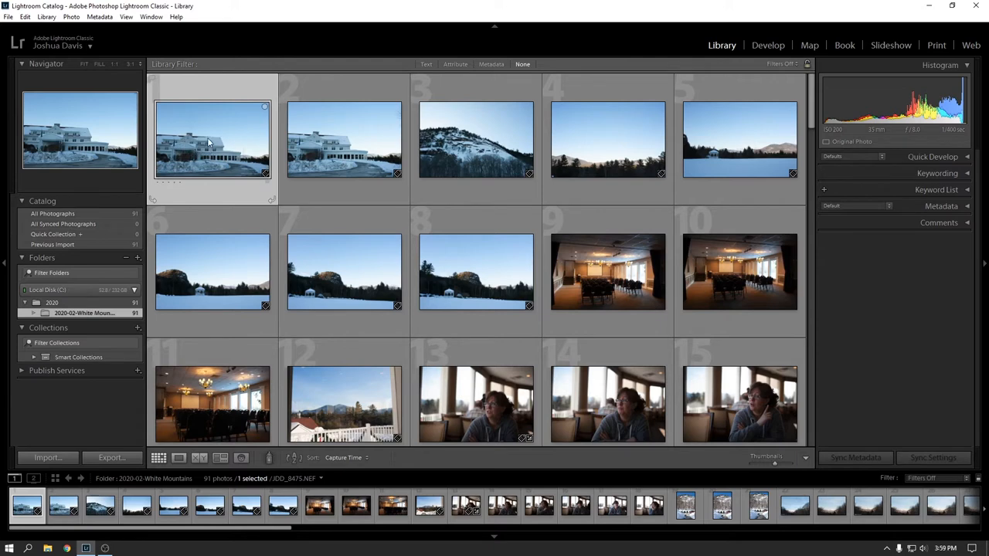
Step: Set Color Label > Blue on the first hotel thumbnail, then select another photo to see the tint
{"action": "right_click", "coordinate": [209, 139]}
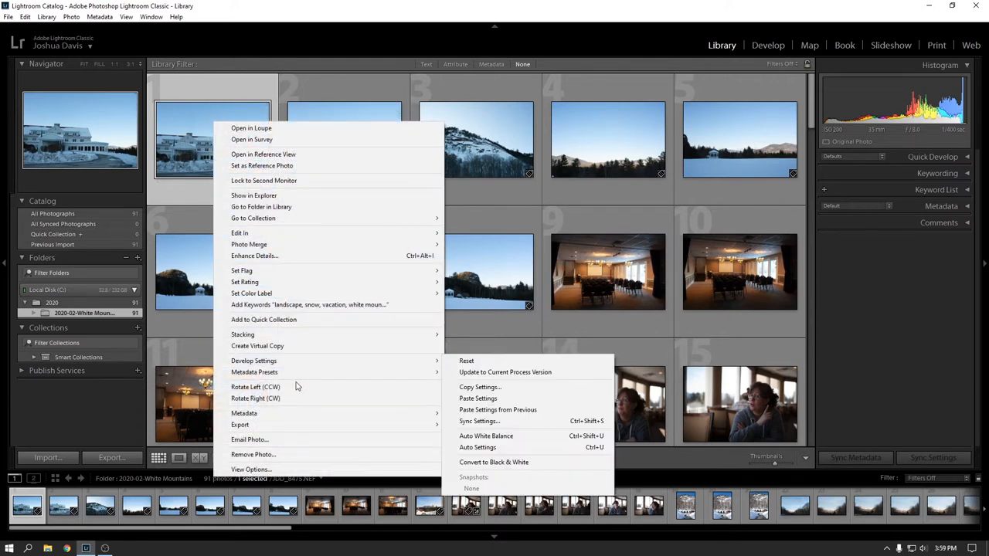
{"action": "mouse_move", "coordinate": [278, 294]}
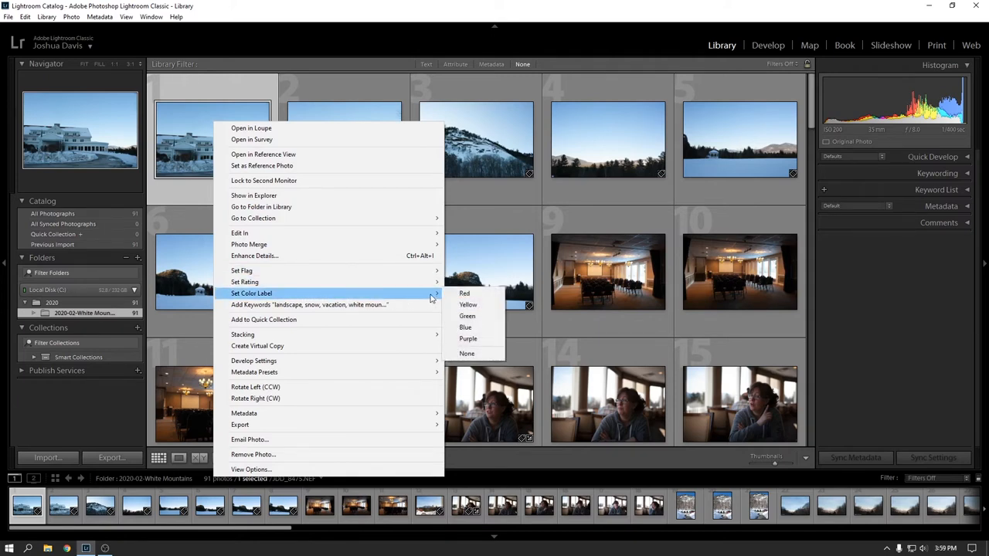
{"action": "mouse_move", "coordinate": [465, 293]}
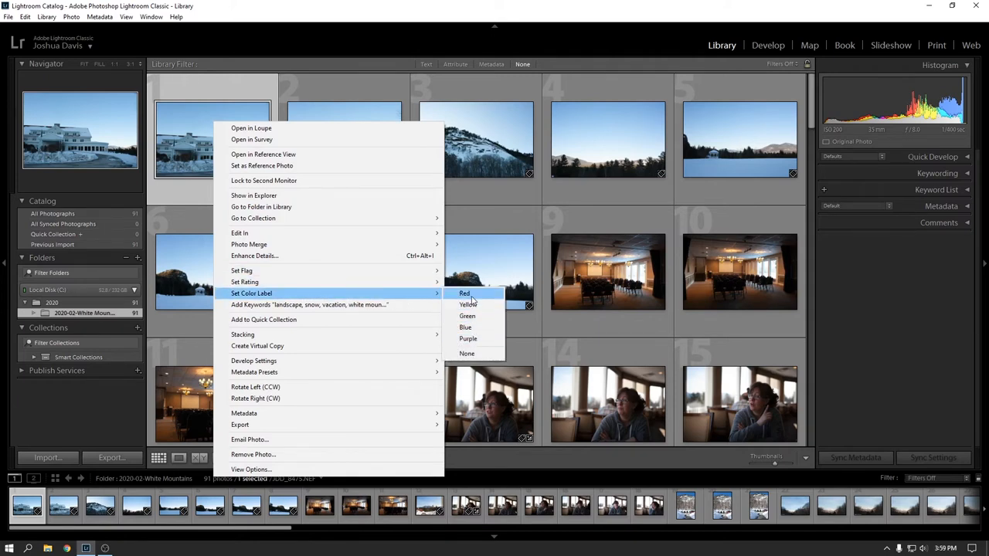
{"action": "mouse_move", "coordinate": [465, 328]}
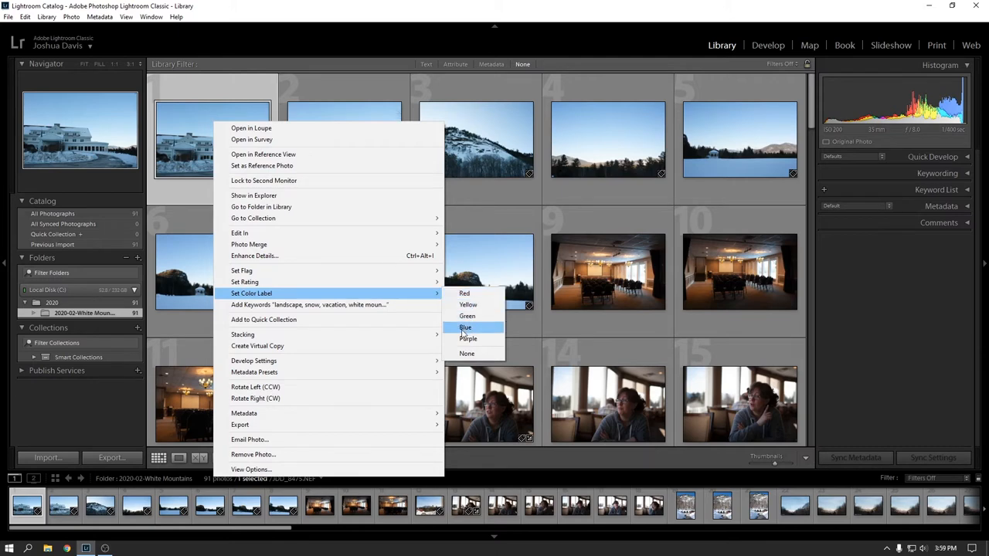
{"action": "left_click", "coordinate": [465, 327]}
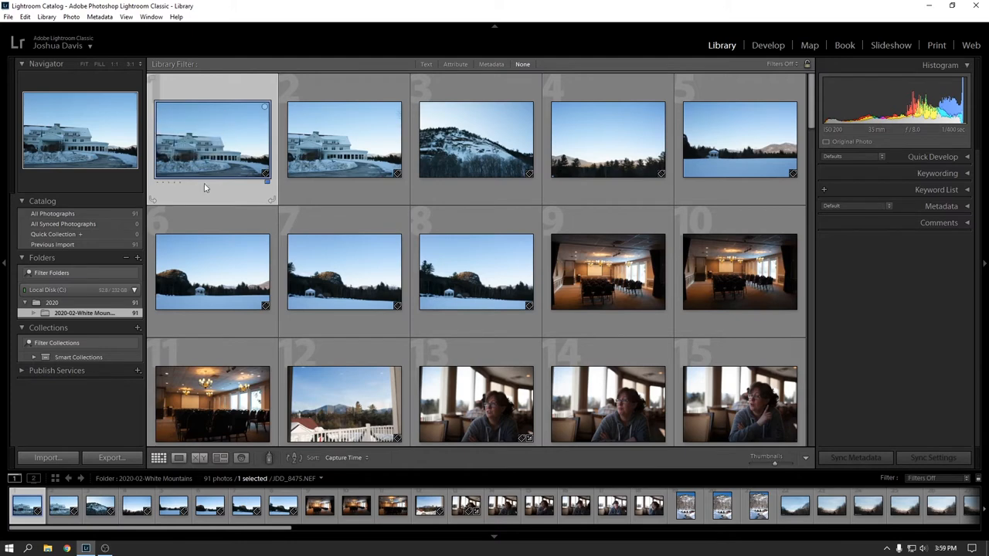
{"action": "left_click", "coordinate": [739, 139]}
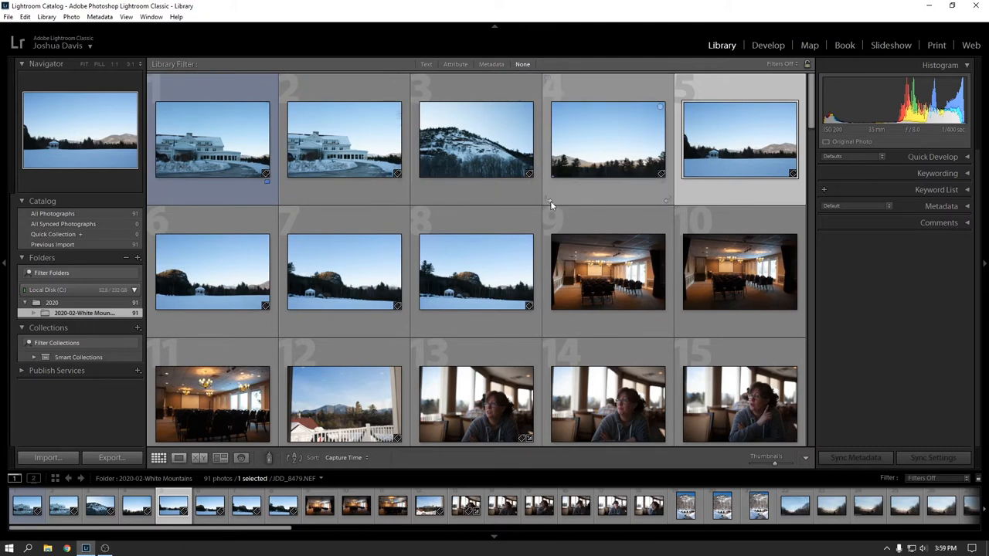
{"action": "mouse_move", "coordinate": [547, 202]}
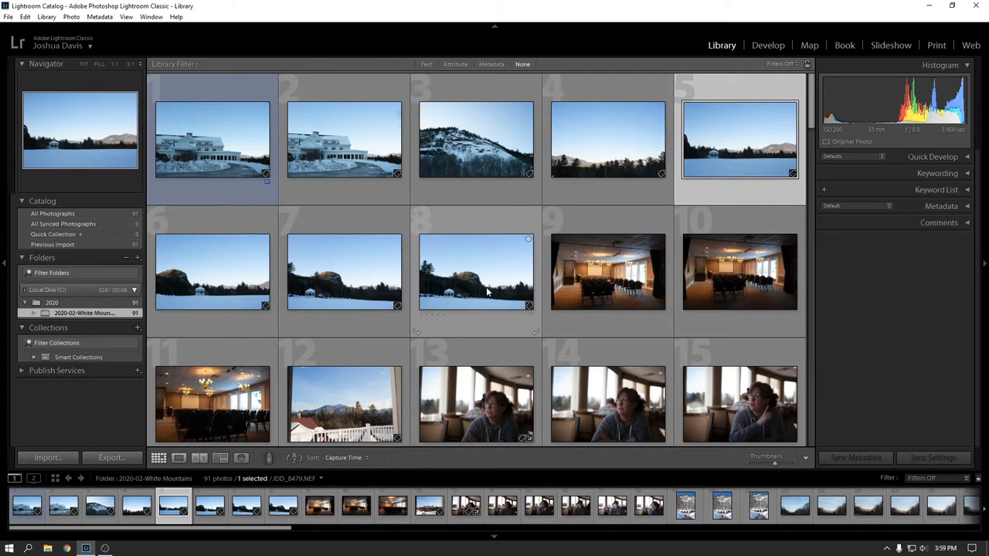
{"action": "mouse_move", "coordinate": [486, 292]}
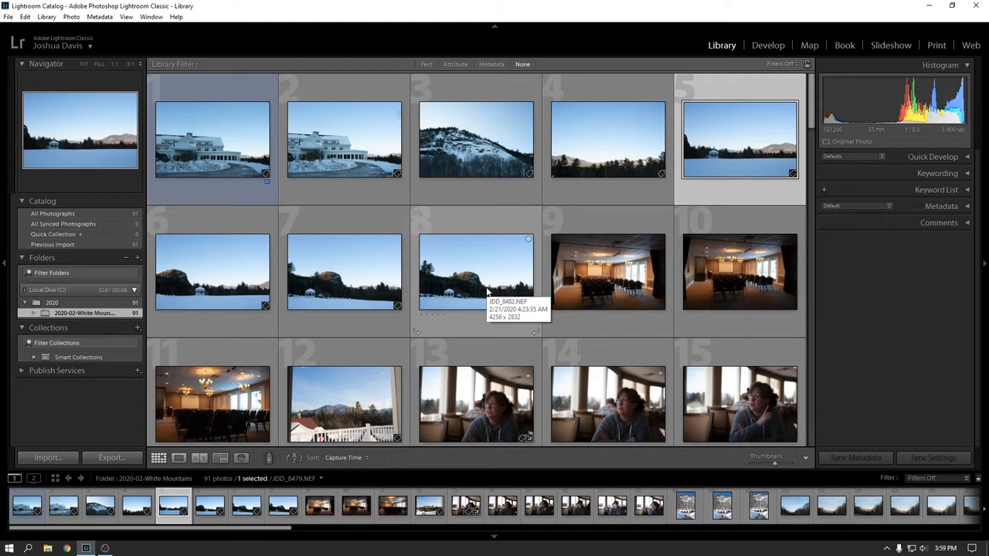
{"action": "mouse_move", "coordinate": [386, 85]}
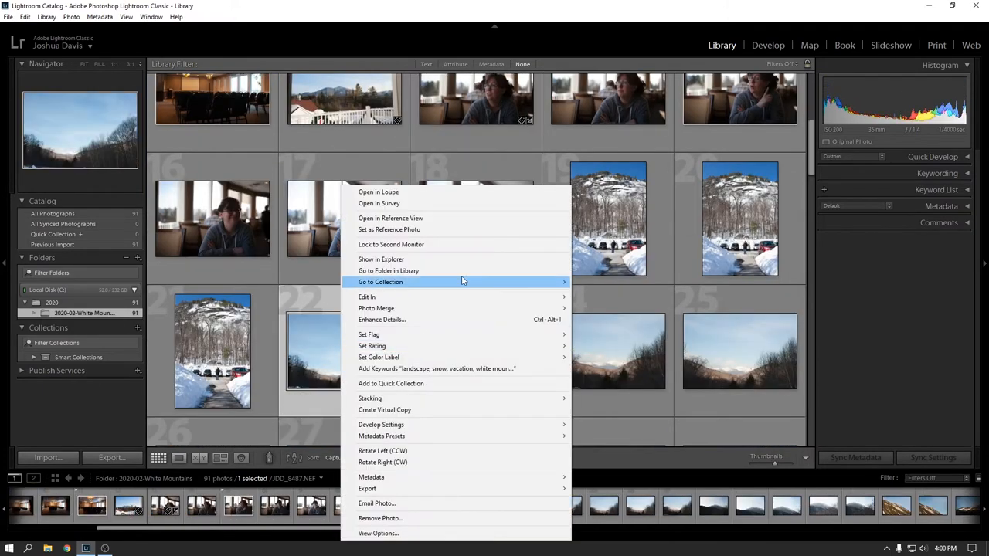
{"action": "mouse_move", "coordinate": [454, 229]}
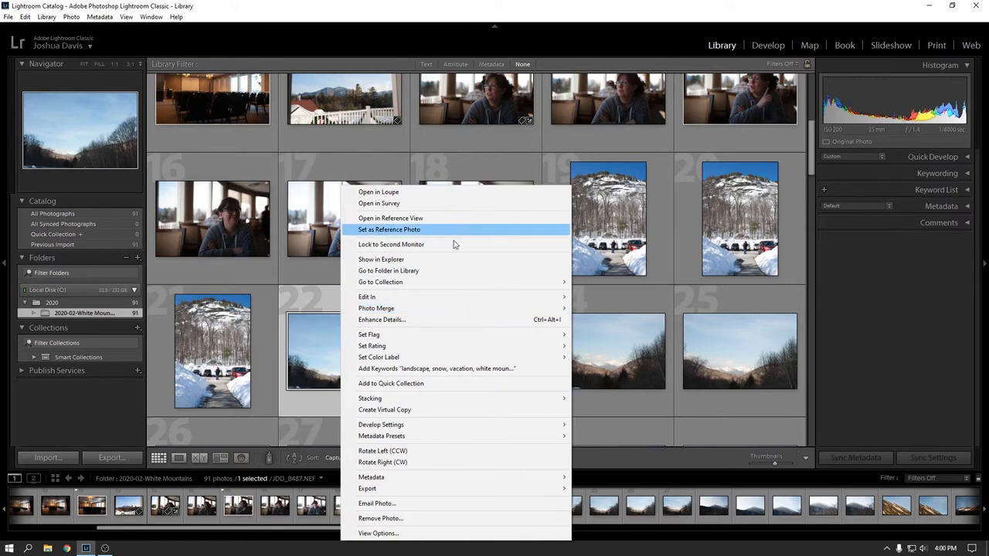
{"action": "mouse_move", "coordinate": [379, 357]}
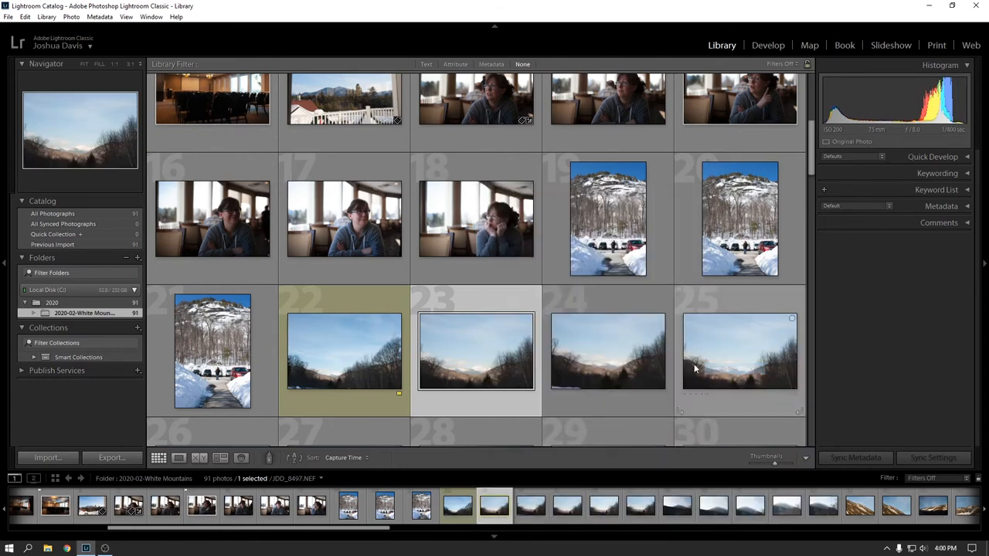
Step: Bring up the color-label options for mountain valley photos 24 and 25
{"action": "left_click", "coordinate": [608, 352]}
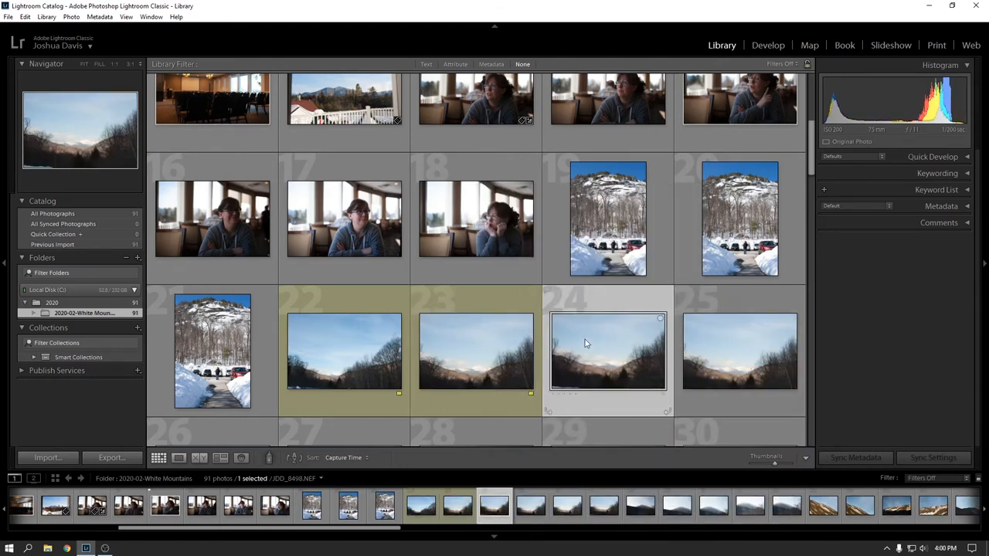
{"action": "right_click", "coordinate": [587, 343]}
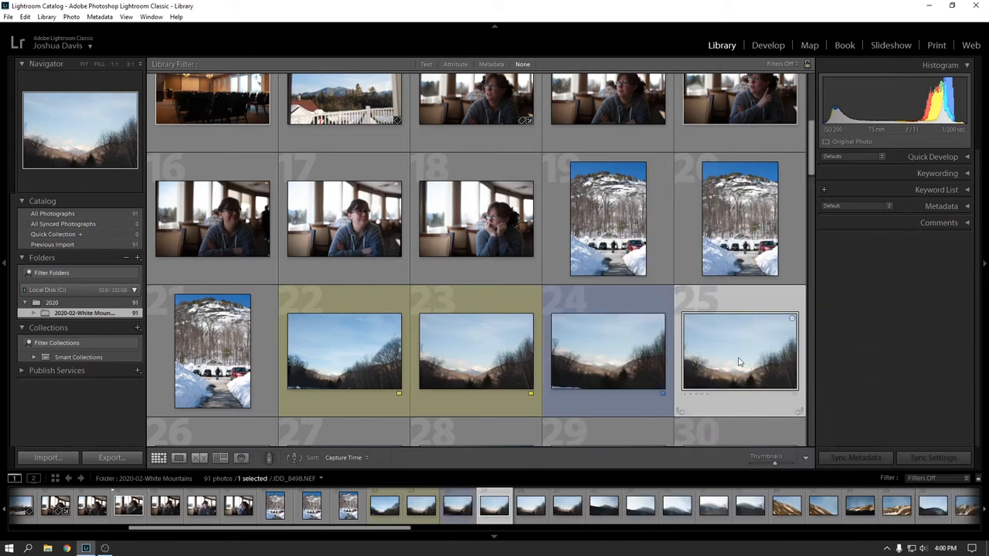
{"action": "right_click", "coordinate": [739, 361]}
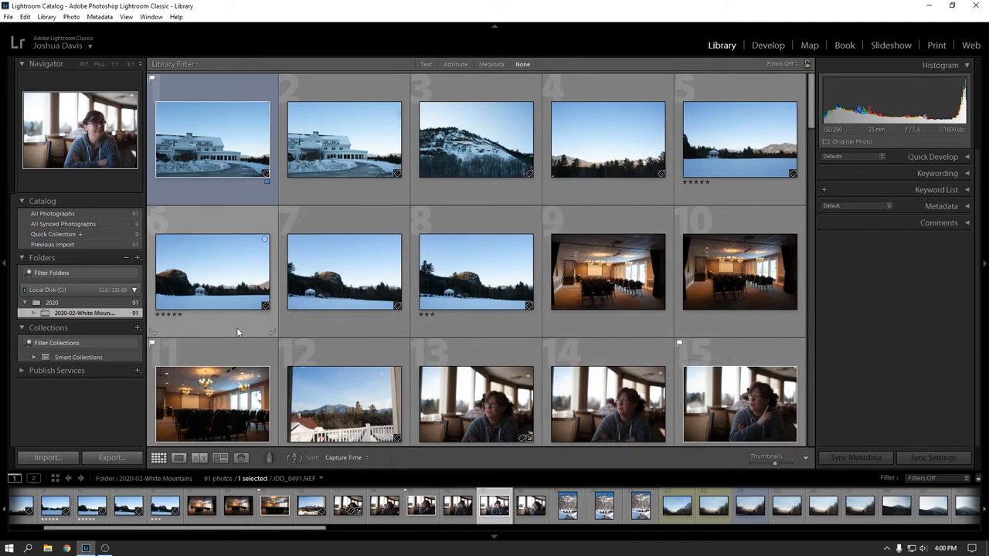
{"action": "mouse_move", "coordinate": [683, 152]}
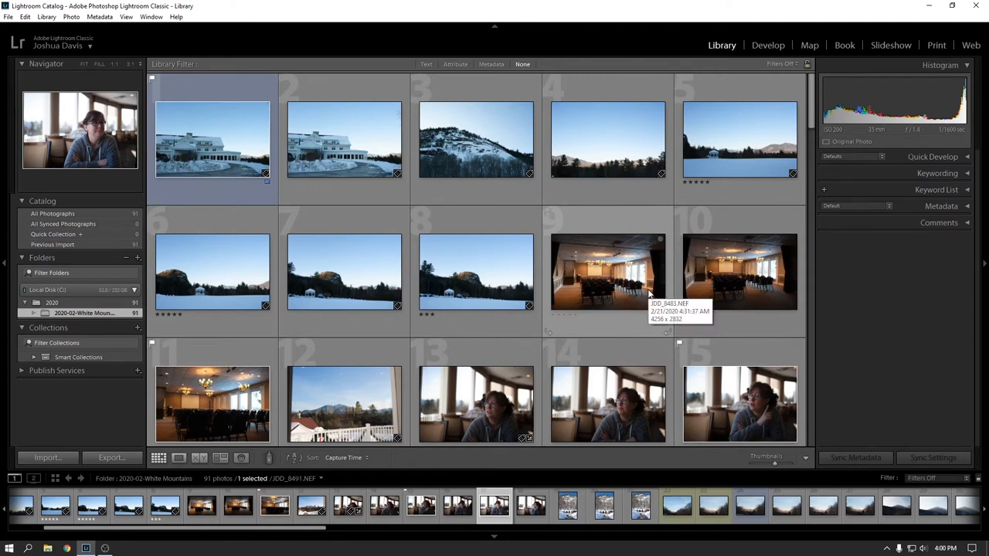
{"action": "mouse_move", "coordinate": [179, 205]}
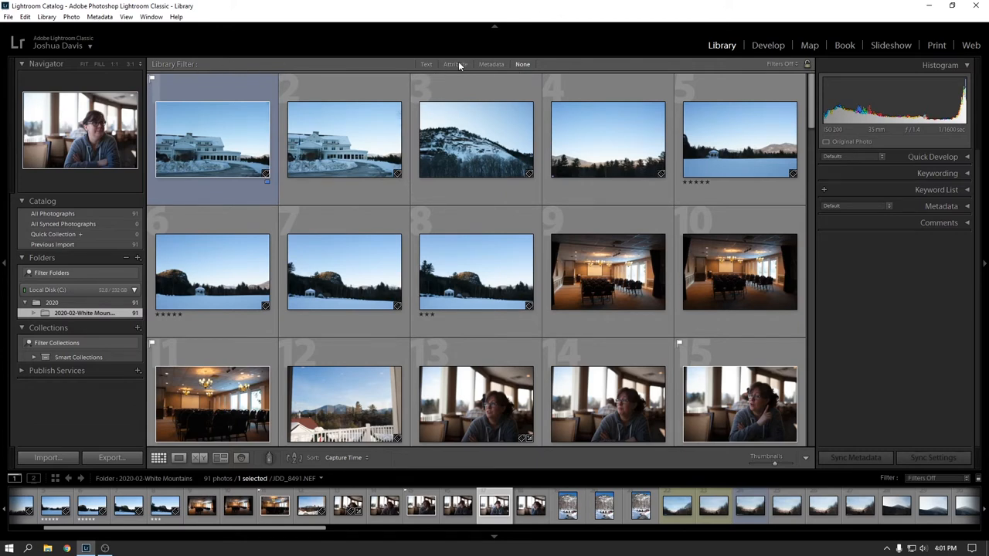
Step: Show the Attribute filters, try the star Rating filter, then drop the rating requirement again
{"action": "left_click", "coordinate": [454, 65]}
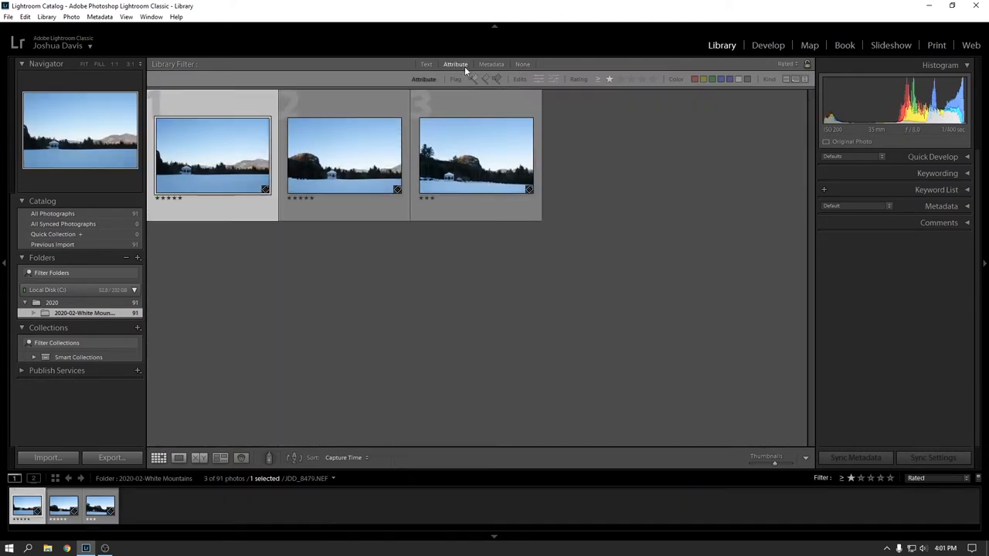
{"action": "left_click", "coordinate": [695, 79]}
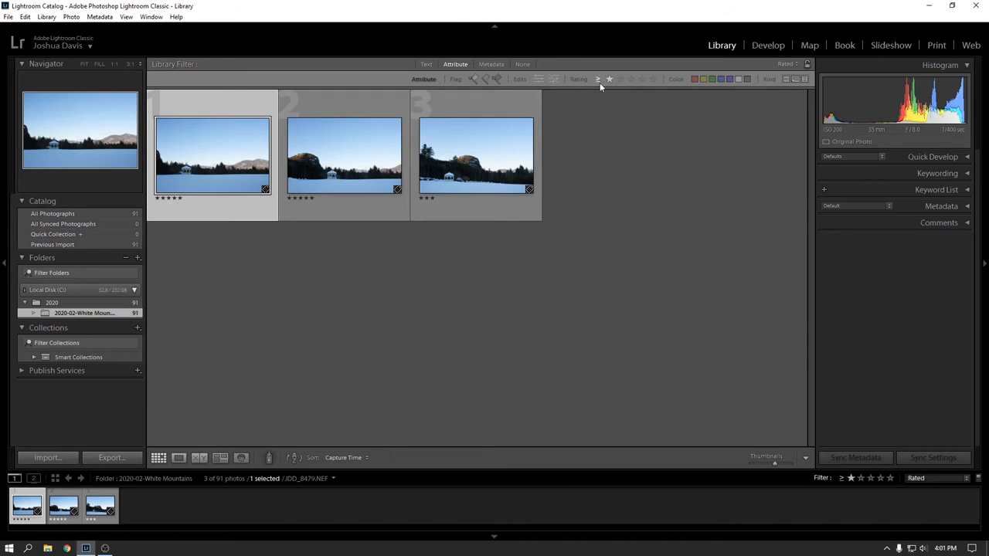
{"action": "mouse_move", "coordinate": [597, 81]}
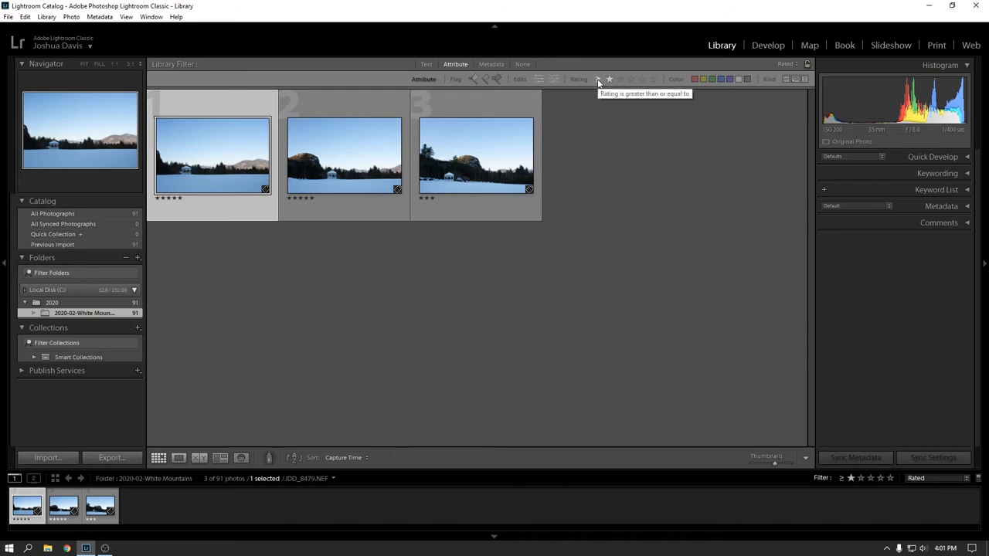
{"action": "mouse_move", "coordinate": [609, 81]}
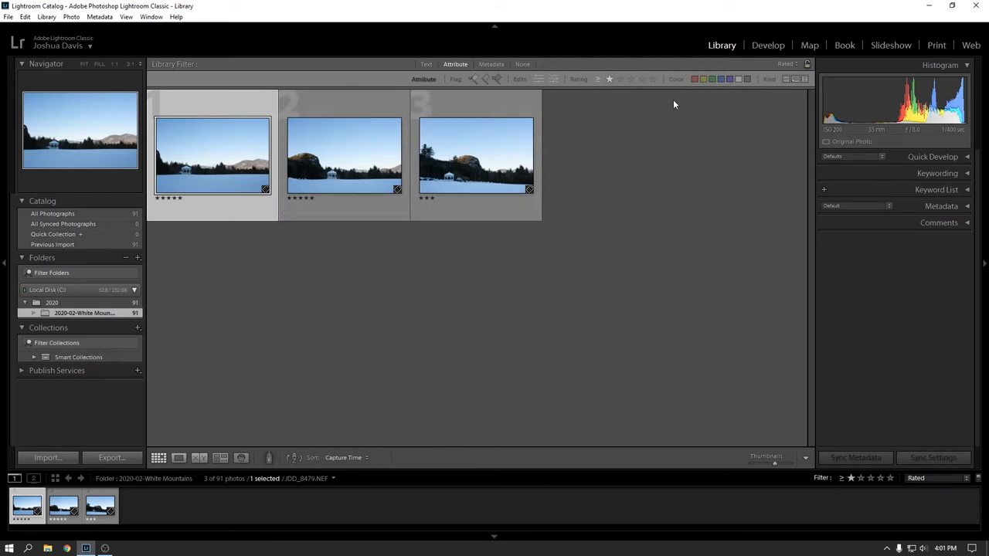
{"action": "mouse_move", "coordinate": [600, 82]}
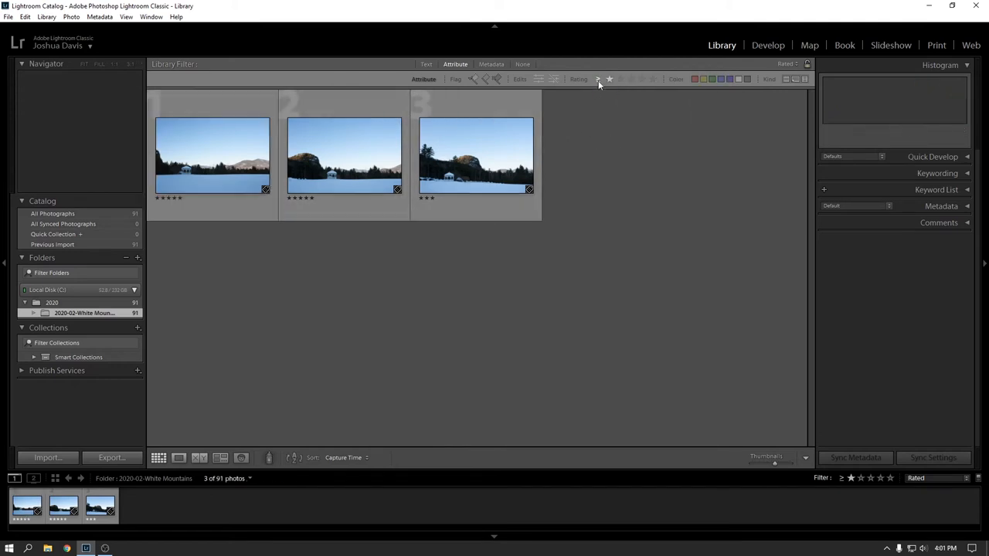
{"action": "left_click", "coordinate": [599, 78]}
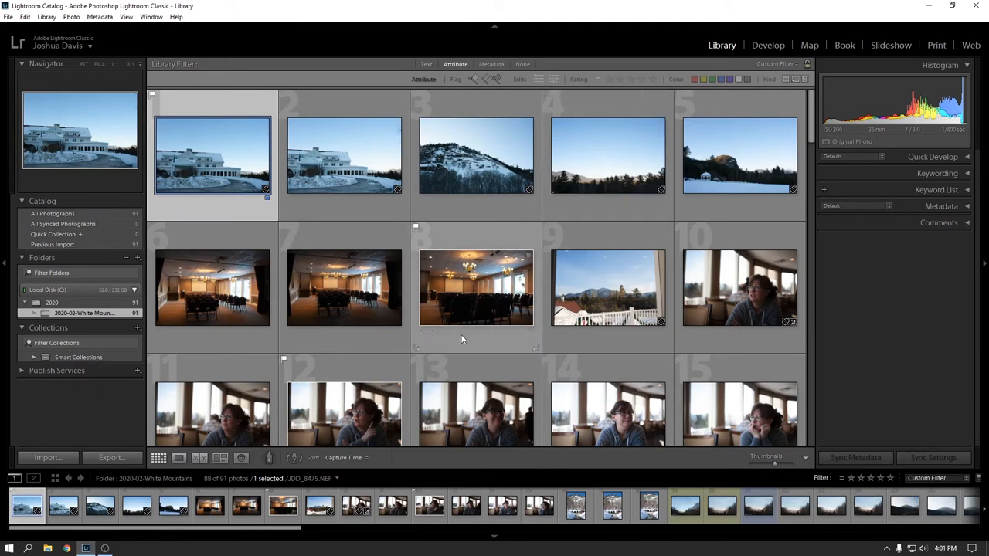
{"action": "mouse_move", "coordinate": [535, 159]}
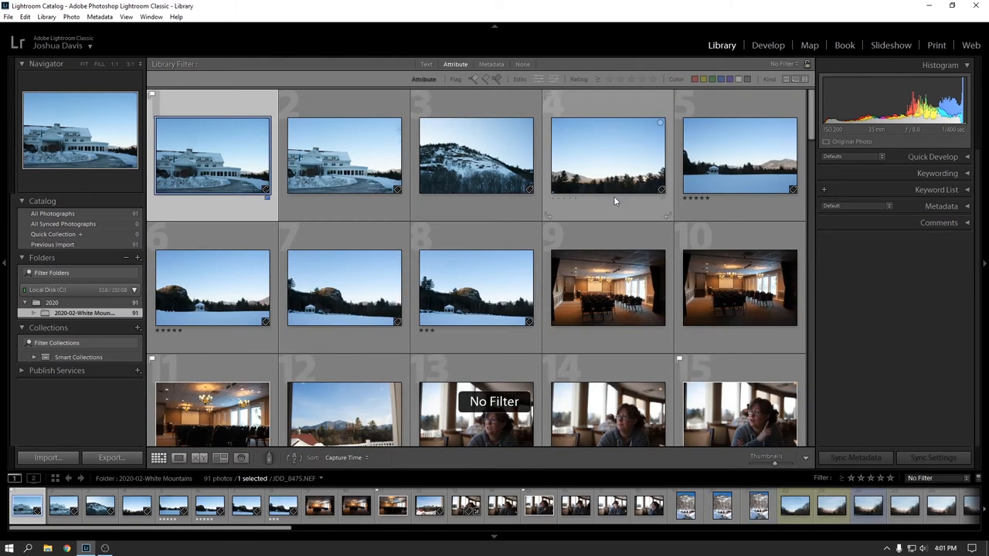
{"action": "mouse_move", "coordinate": [643, 201]}
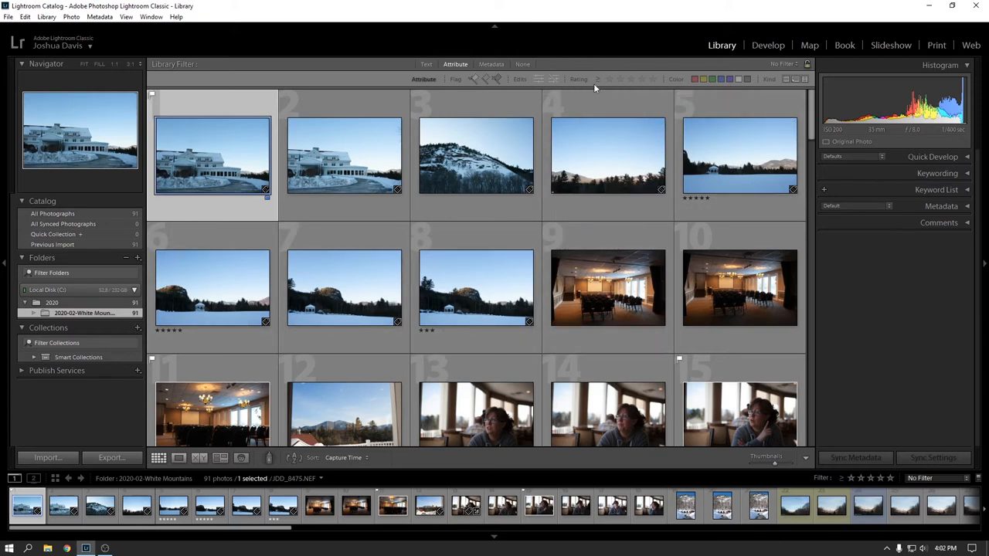
{"action": "mouse_move", "coordinate": [498, 79]}
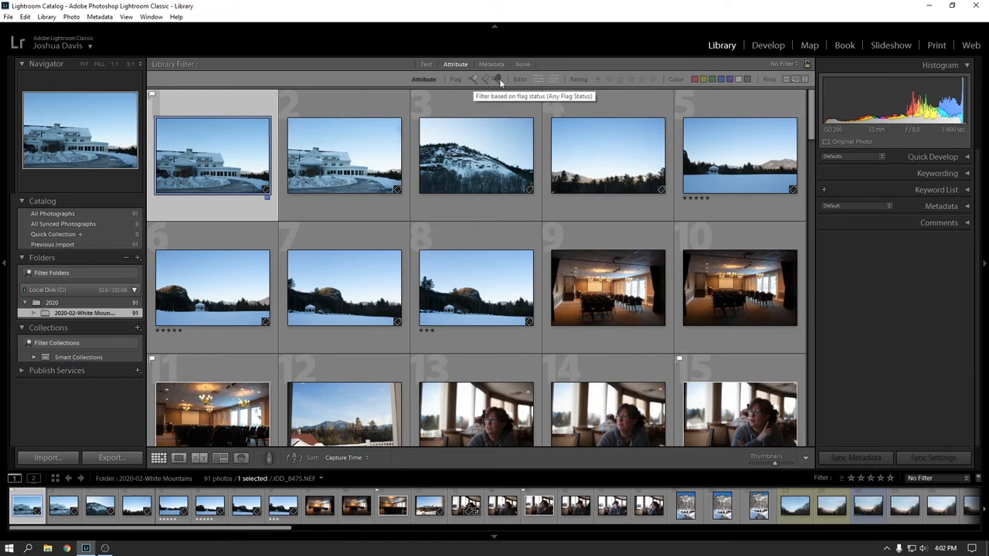
{"action": "mouse_move", "coordinate": [471, 81]}
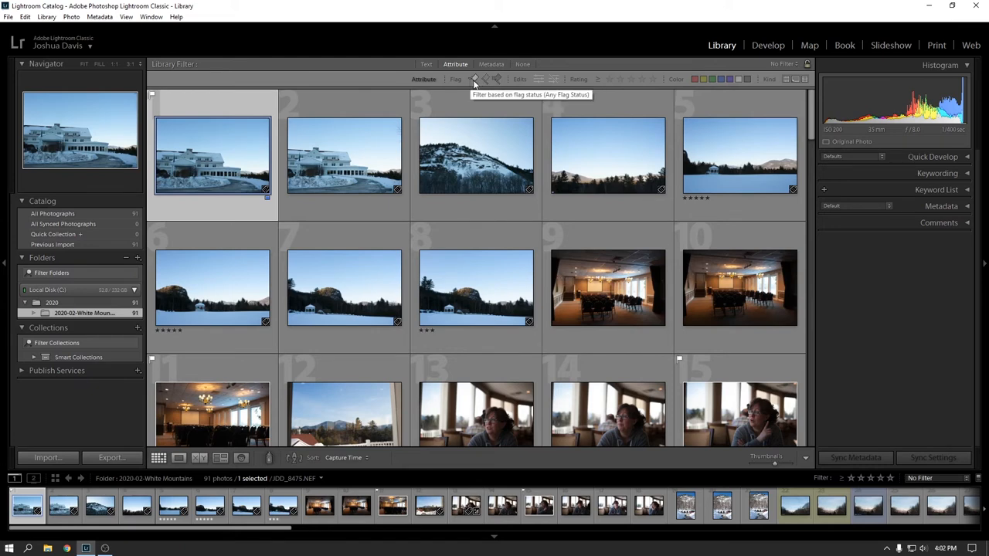
{"action": "mouse_move", "coordinate": [472, 105]}
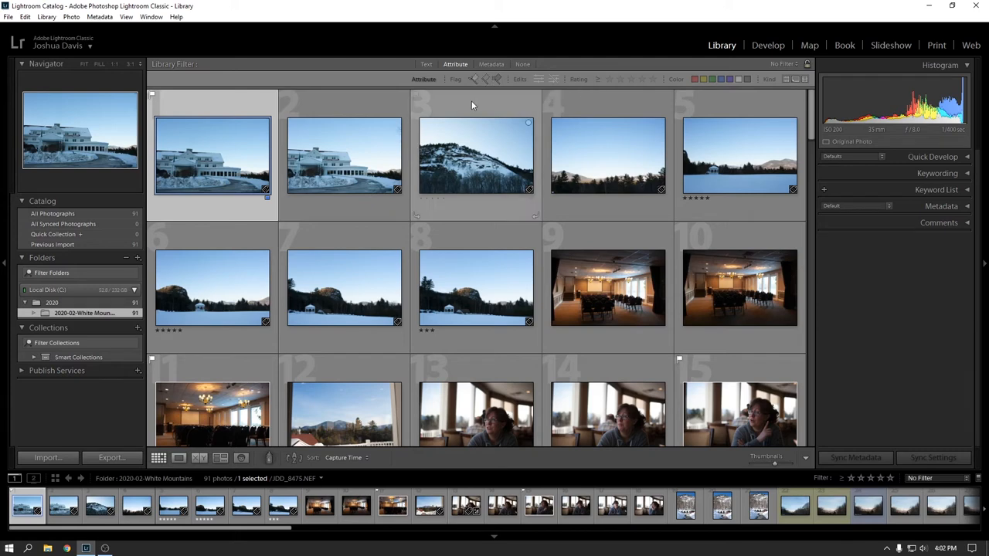
Step: Cycle the Flag filter through flagged only, unflagged only, unflagged plus rejected, and rejected only
{"action": "left_click", "coordinate": [476, 79]}
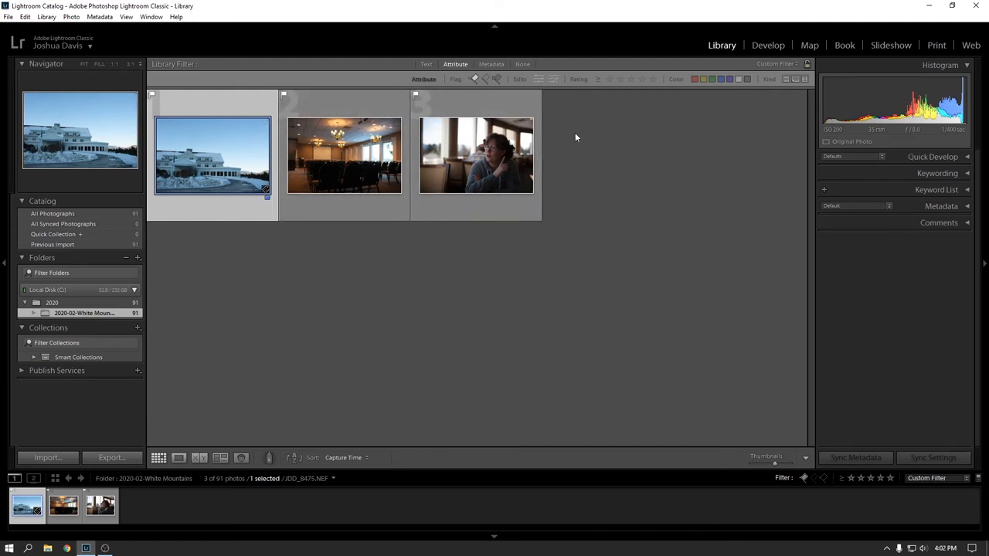
{"action": "mouse_move", "coordinate": [485, 80]}
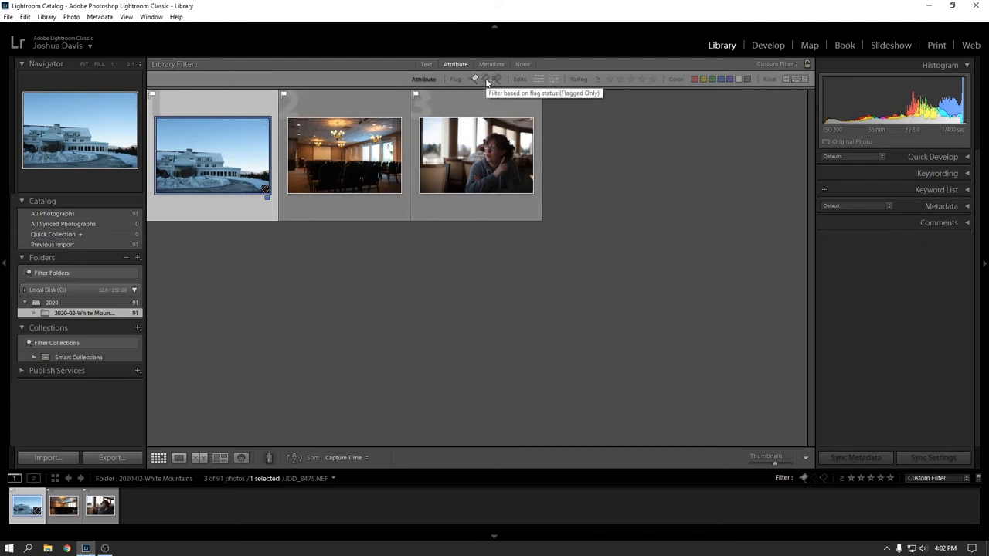
{"action": "left_click", "coordinate": [485, 78]}
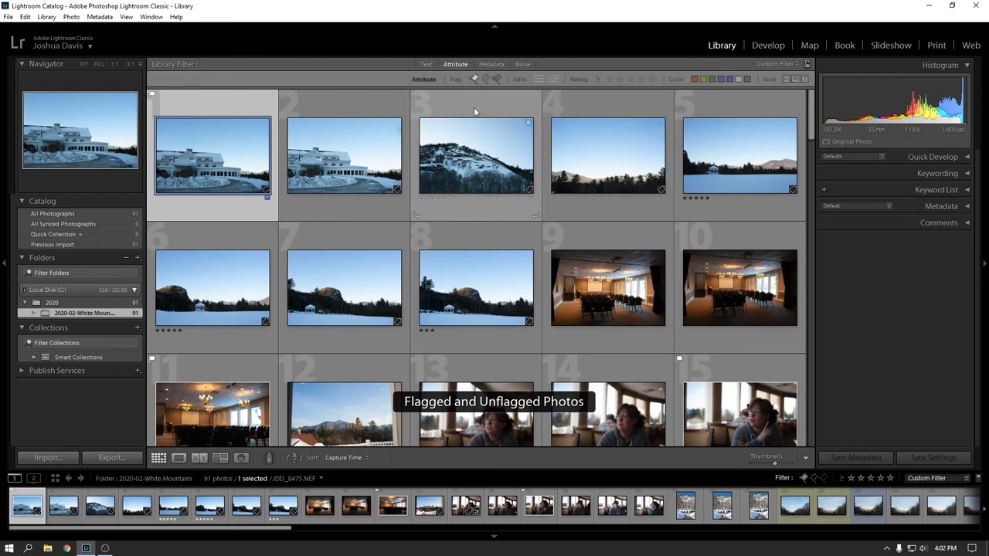
{"action": "left_click", "coordinate": [475, 79]}
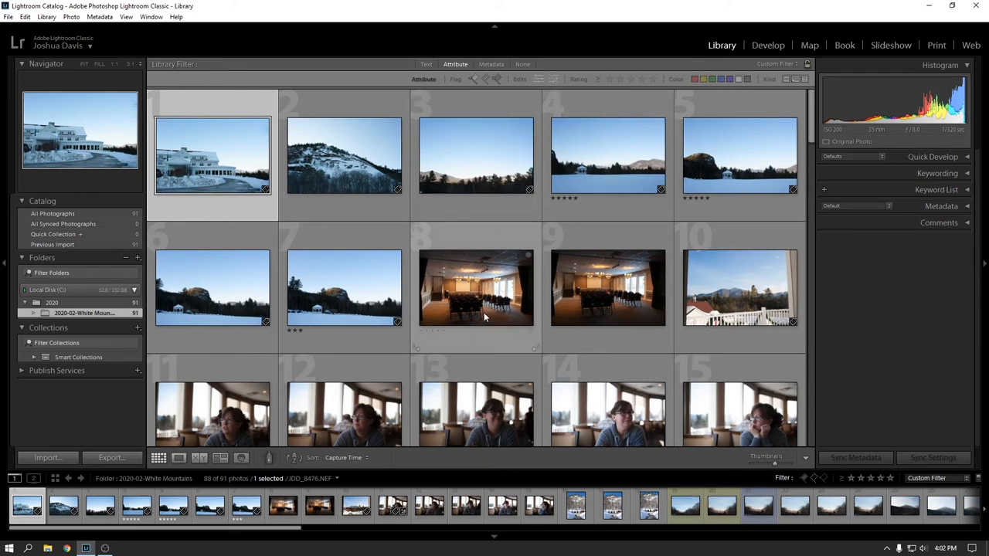
{"action": "mouse_move", "coordinate": [486, 83]}
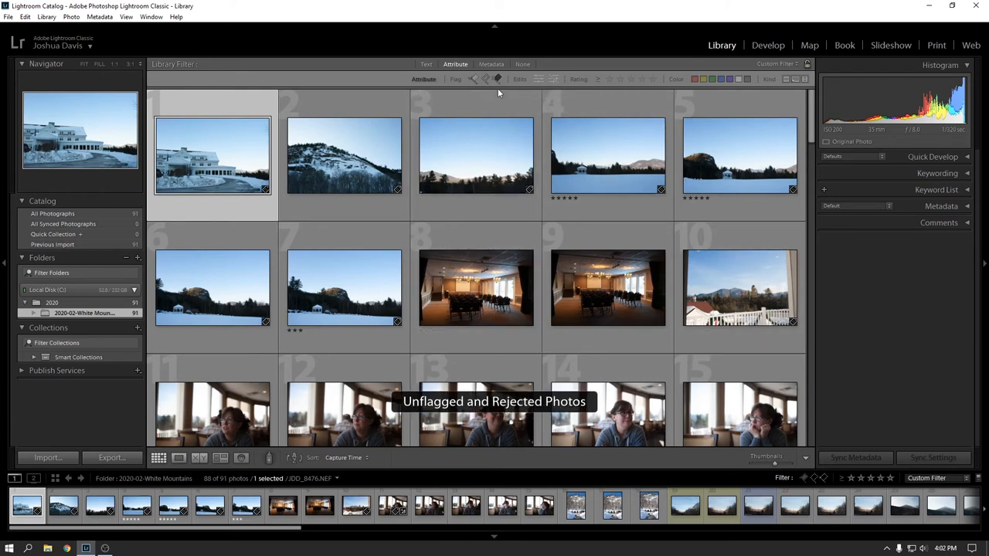
{"action": "left_click", "coordinate": [486, 79]}
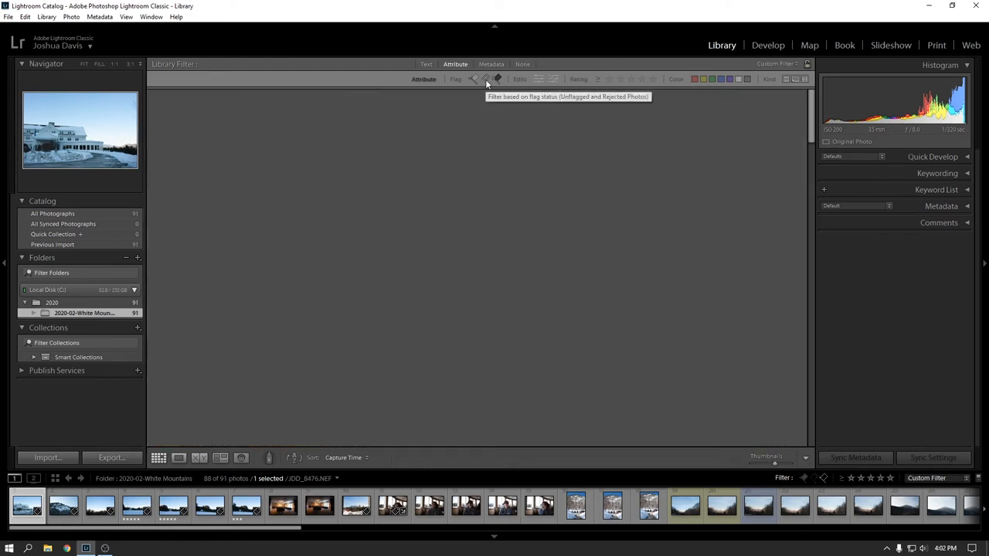
{"action": "left_click", "coordinate": [497, 80]}
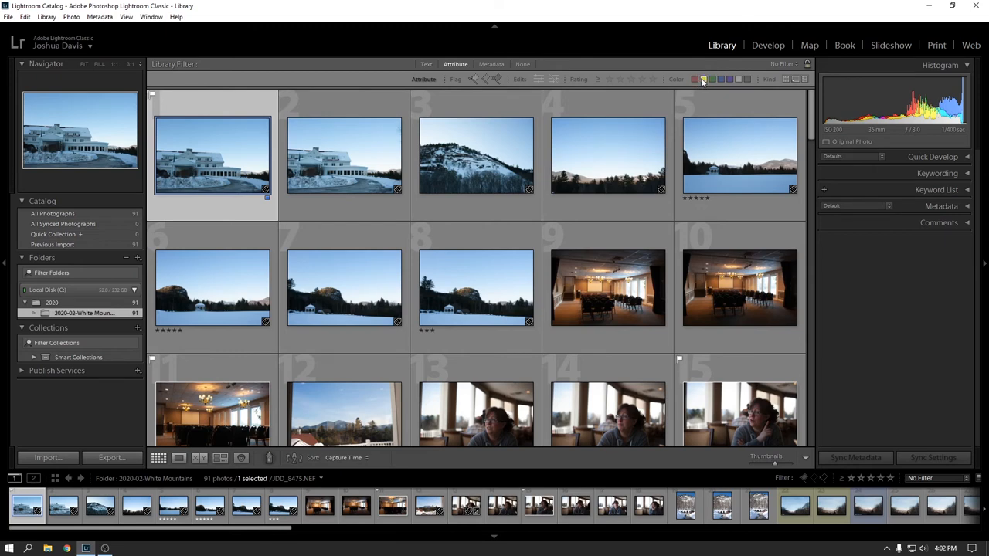
{"action": "mouse_move", "coordinate": [703, 80]}
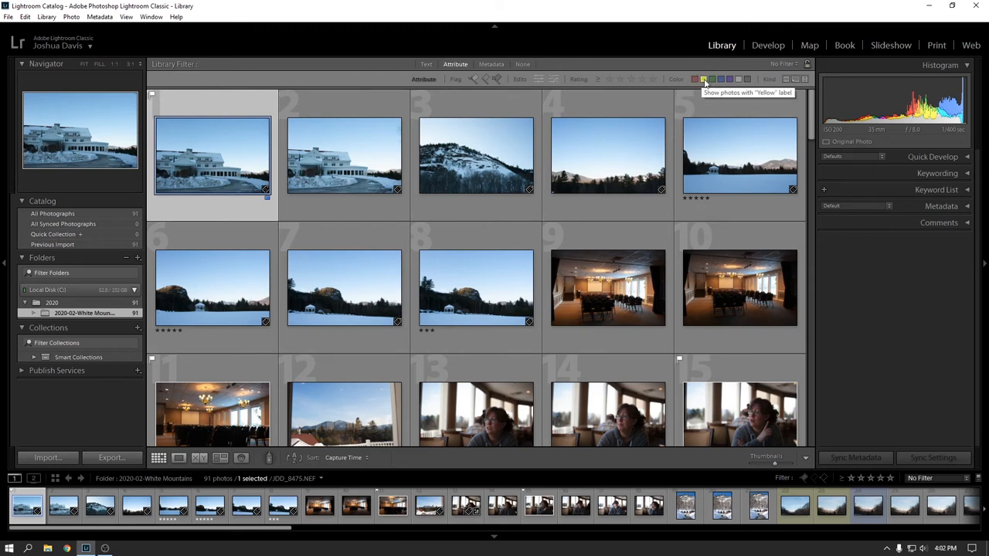
{"action": "left_click", "coordinate": [701, 78]}
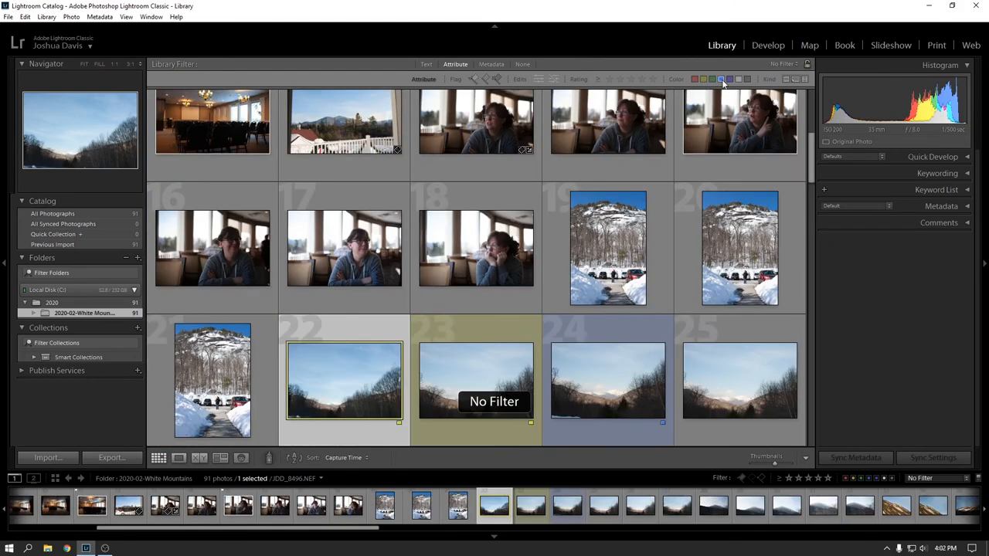
{"action": "left_click", "coordinate": [720, 77]}
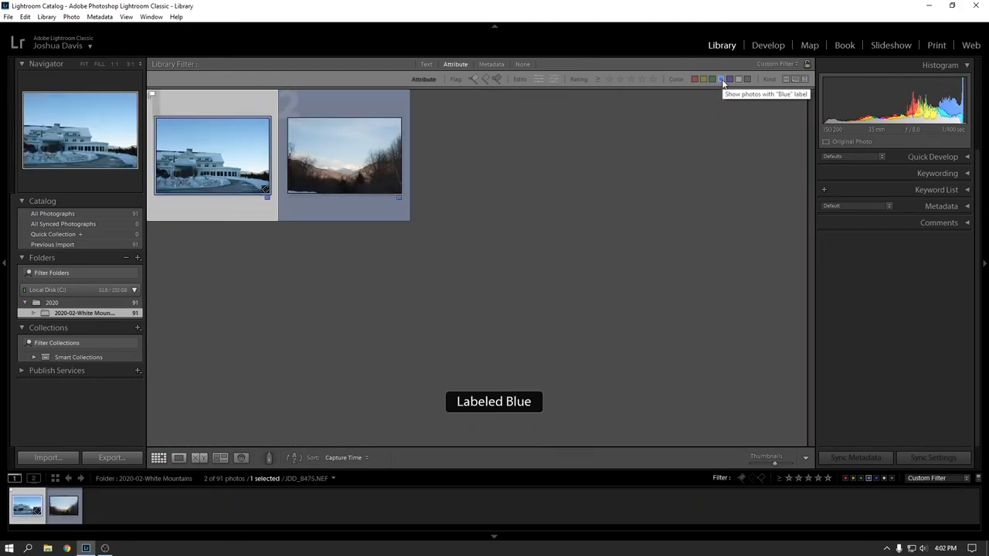
{"action": "left_click", "coordinate": [742, 81]}
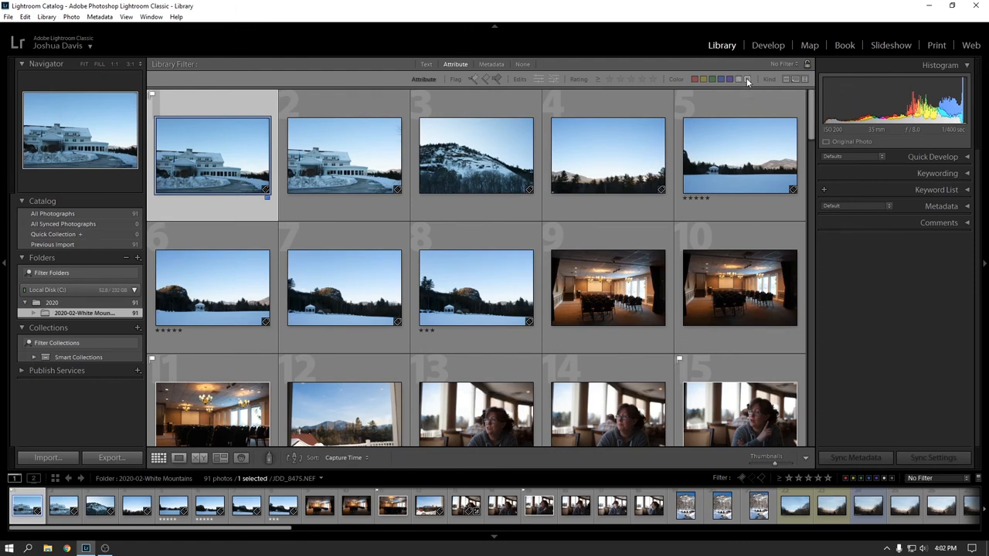
{"action": "left_click", "coordinate": [696, 79]}
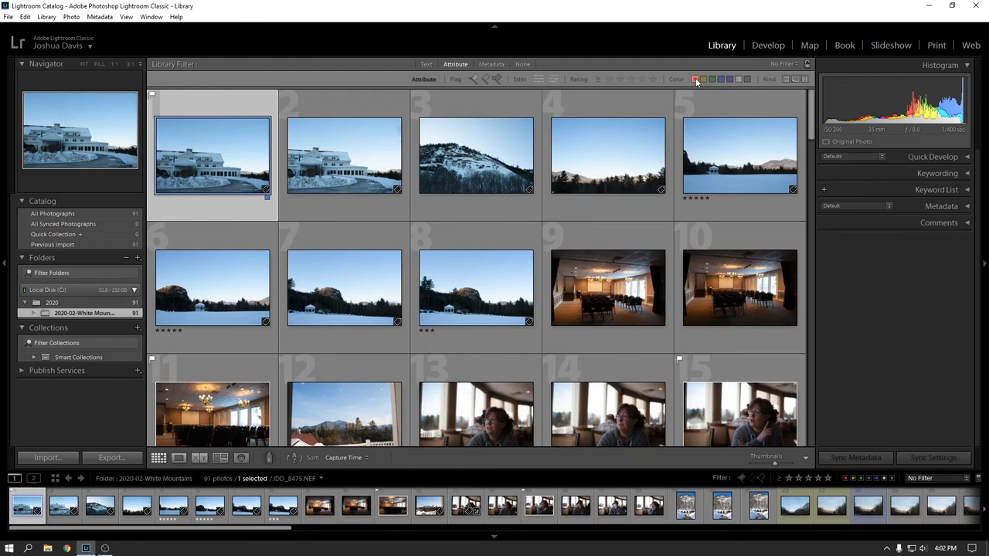
{"action": "left_click", "coordinate": [698, 79]}
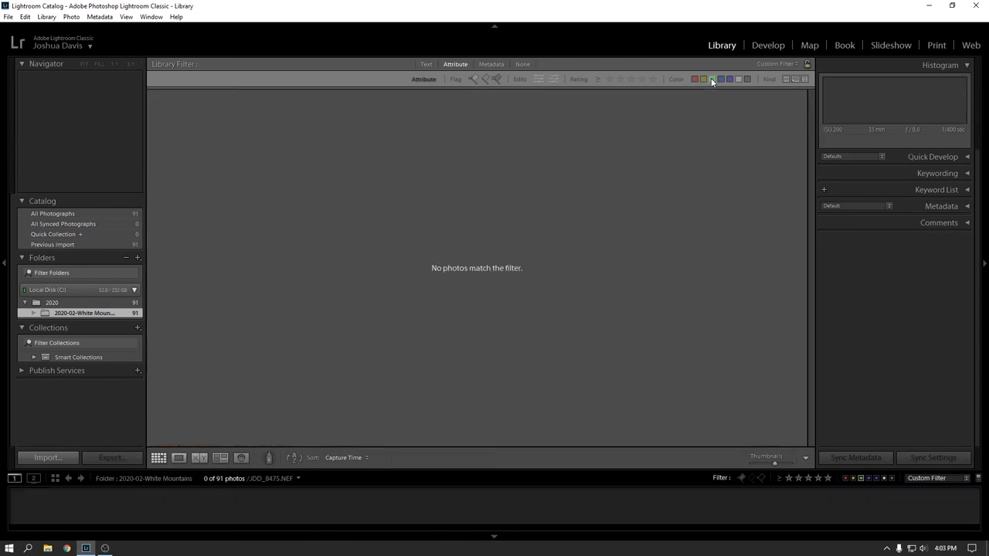
{"action": "left_click", "coordinate": [745, 79]}
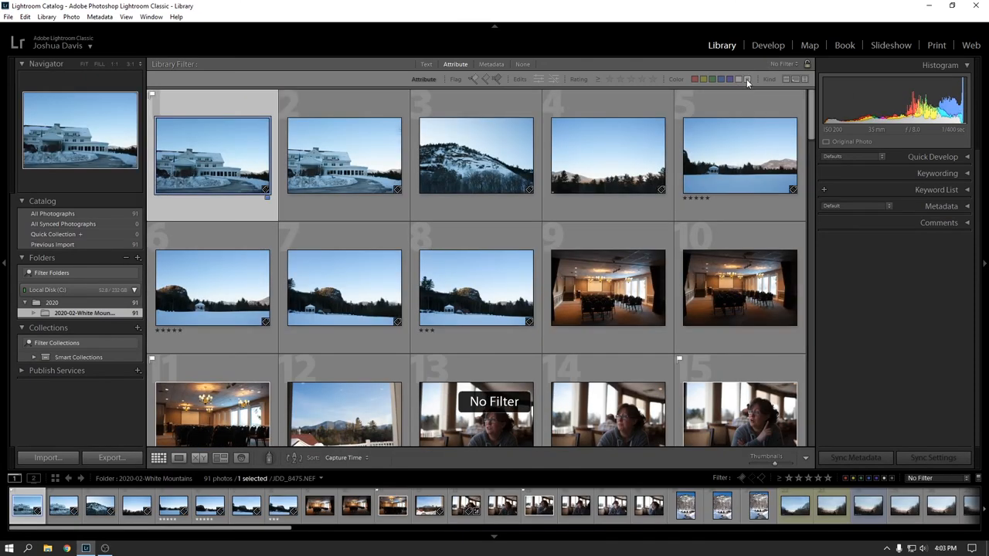
{"action": "left_click", "coordinate": [717, 79]}
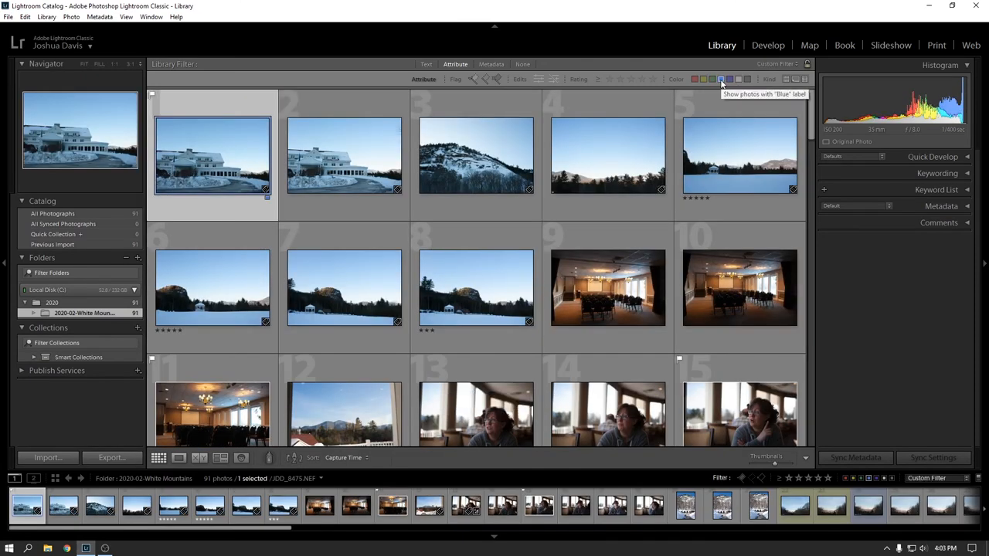
{"action": "left_click", "coordinate": [724, 79]}
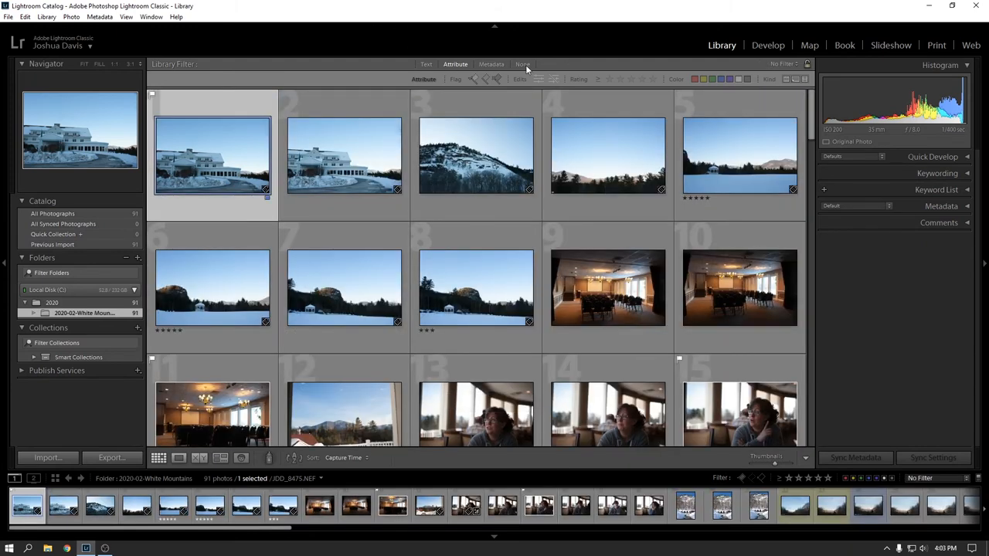
{"action": "left_click", "coordinate": [523, 65]}
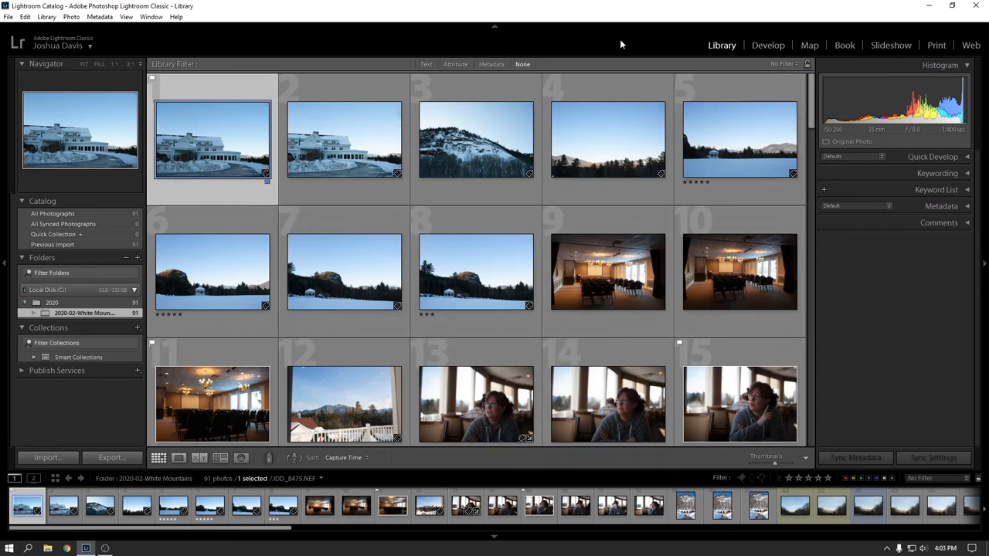
{"action": "mouse_move", "coordinate": [504, 74]}
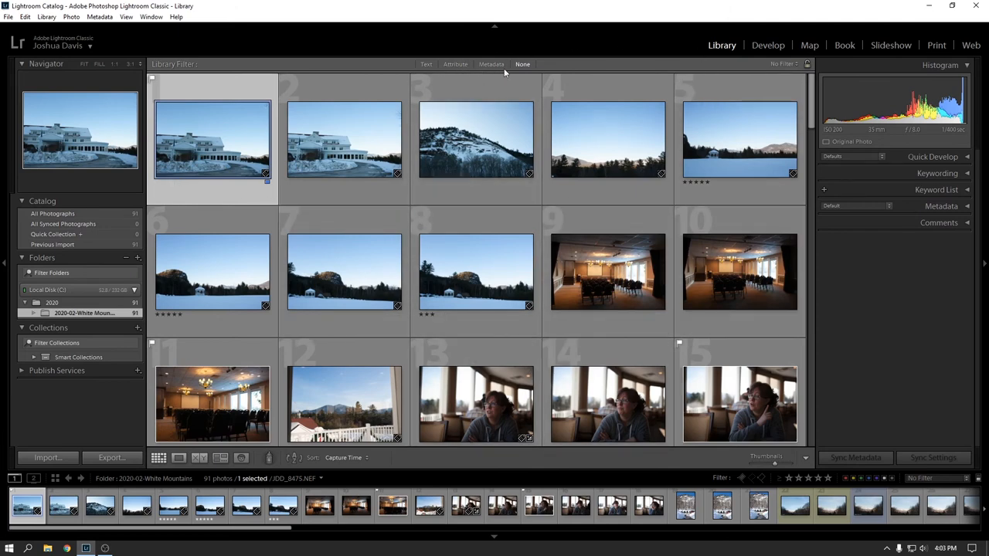
{"action": "left_click", "coordinate": [456, 64]}
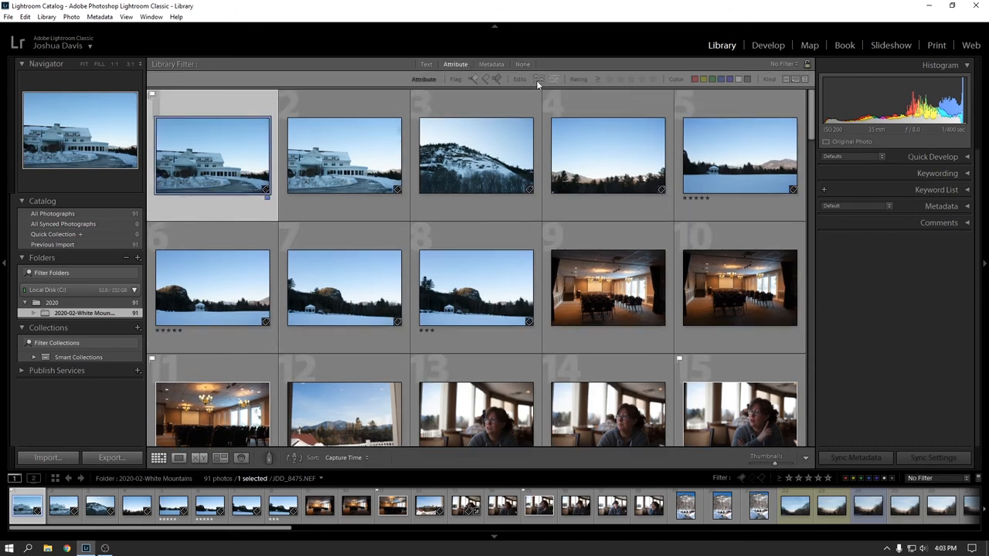
{"action": "mouse_move", "coordinate": [537, 79]}
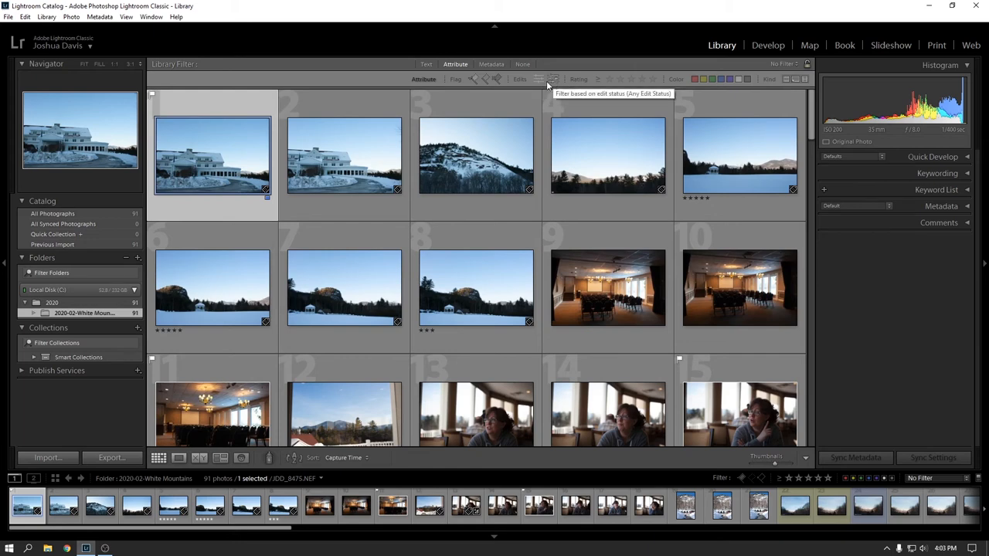
{"action": "mouse_move", "coordinate": [491, 64]}
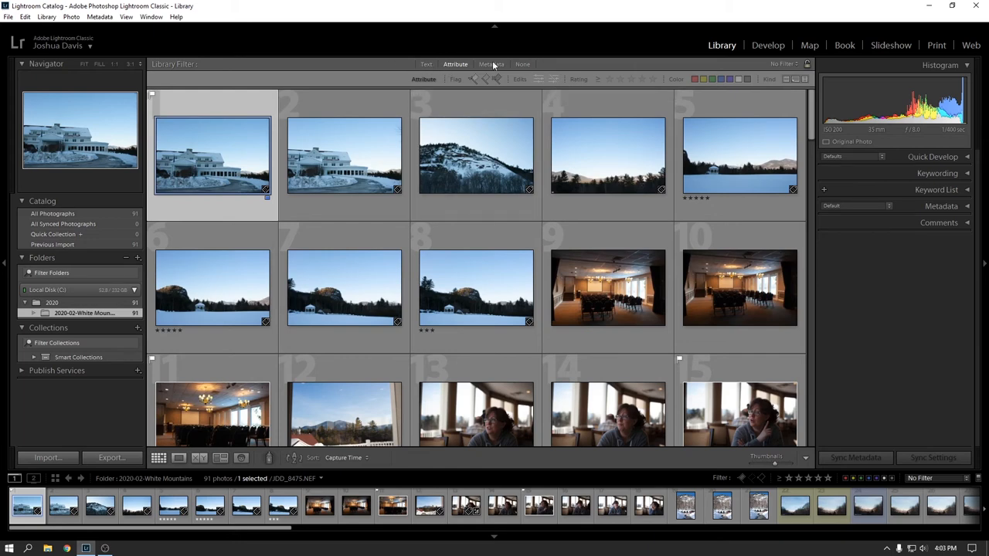
Step: Filter by Metadata to All lenses then 48 mm focal length, leaving one photo, and add Text search
{"action": "left_click", "coordinate": [492, 65]}
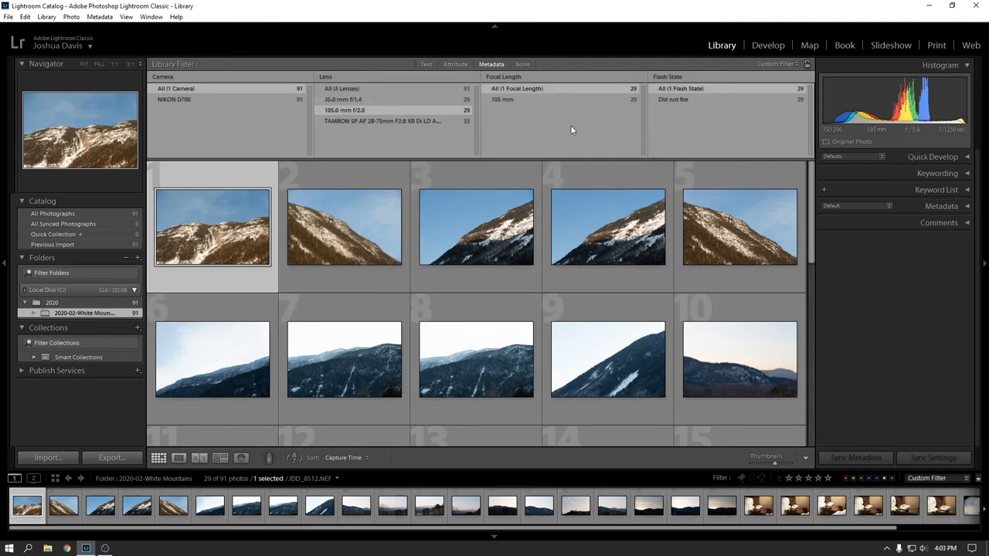
{"action": "mouse_move", "coordinate": [408, 92]}
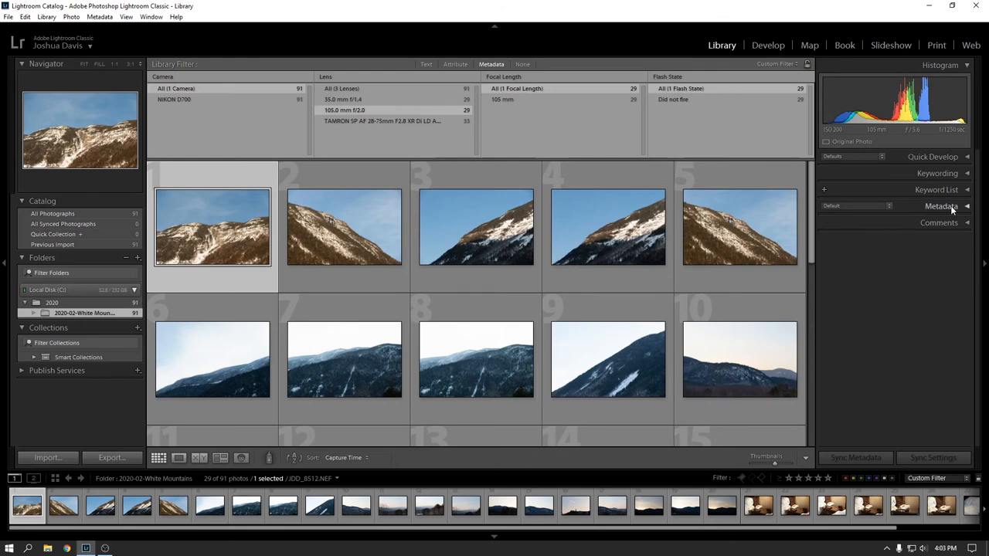
{"action": "left_click", "coordinate": [941, 208]}
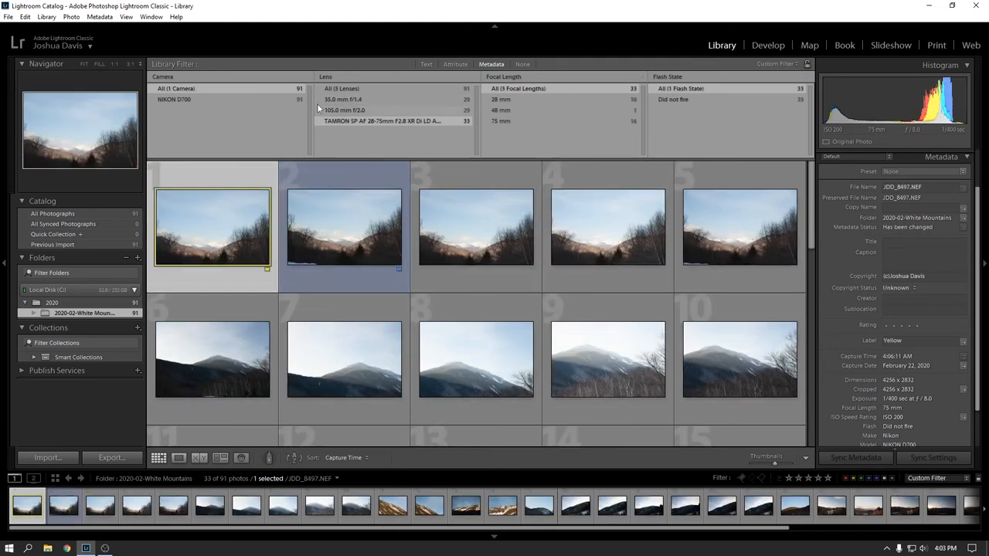
{"action": "left_click", "coordinate": [343, 99]}
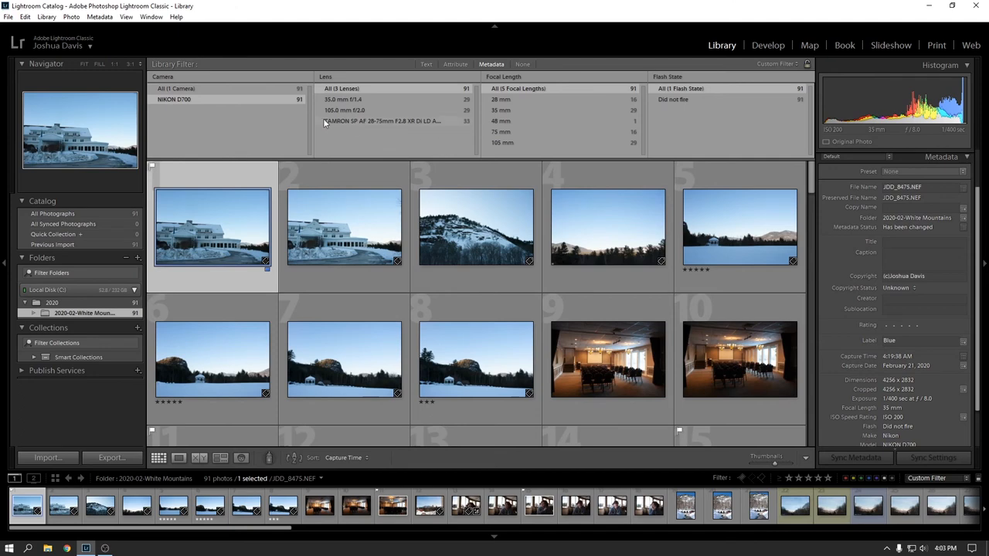
{"action": "mouse_move", "coordinate": [568, 124]}
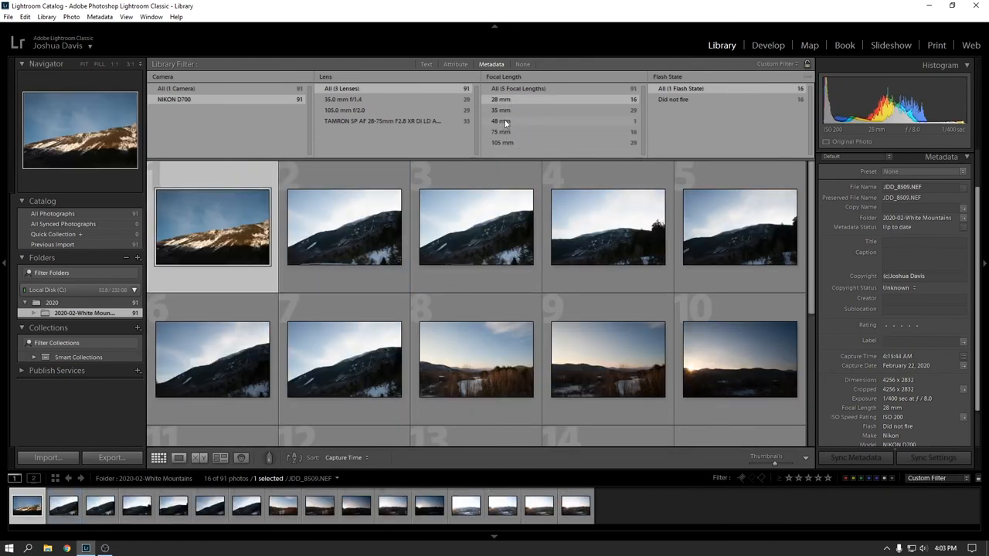
{"action": "left_click", "coordinate": [500, 121]}
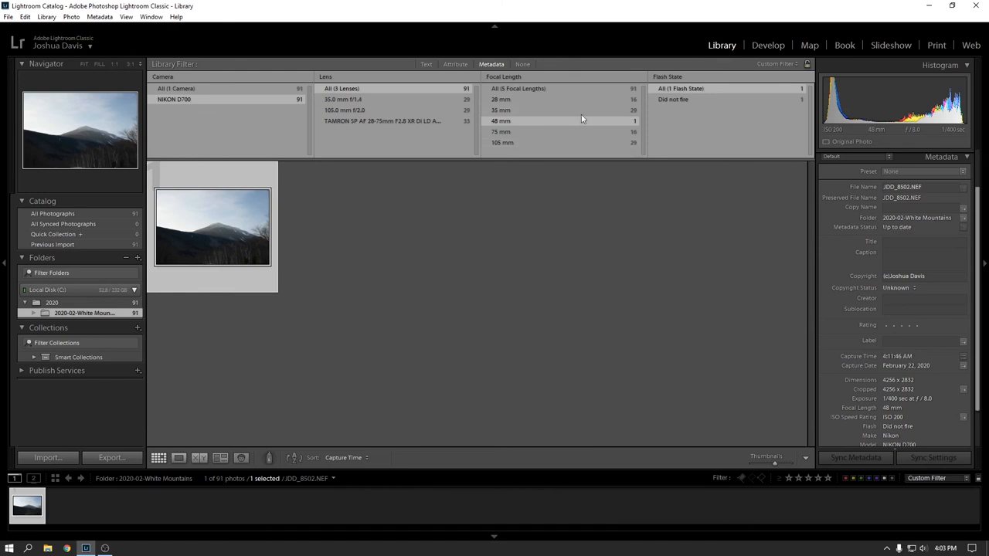
{"action": "mouse_move", "coordinate": [523, 130]}
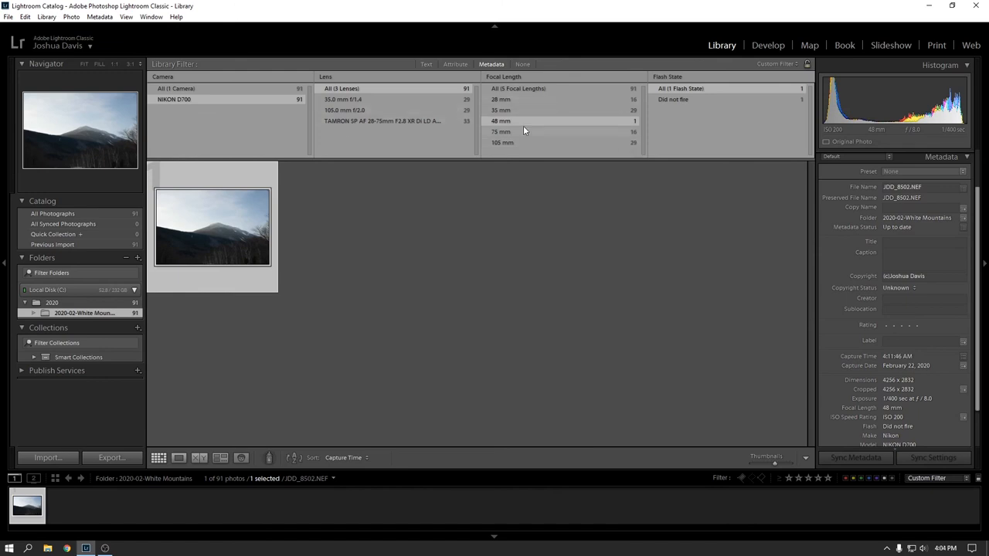
{"action": "left_click", "coordinate": [423, 65]}
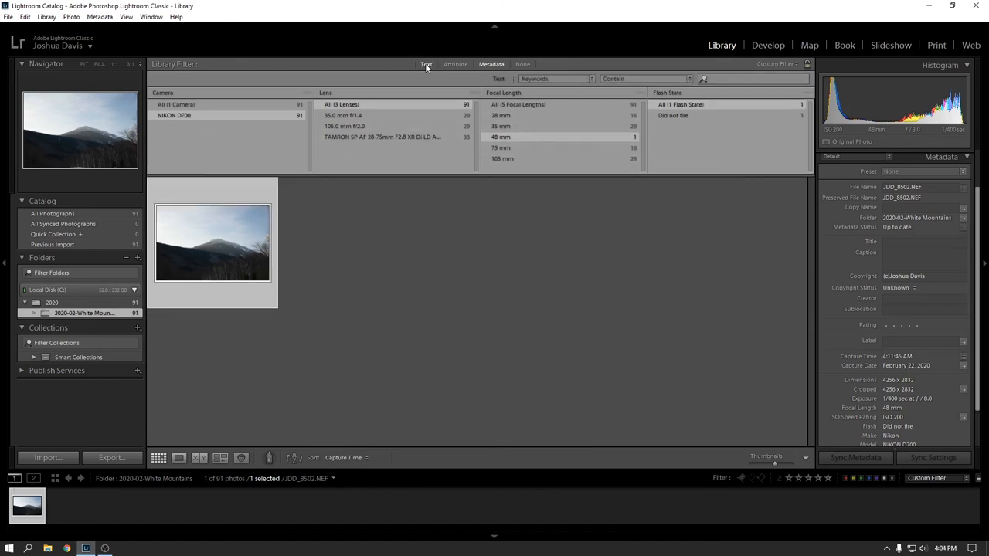
Step: Switch the Library Filter to None, peek at the Text search options, then None again for all photos
{"action": "left_click", "coordinate": [523, 65]}
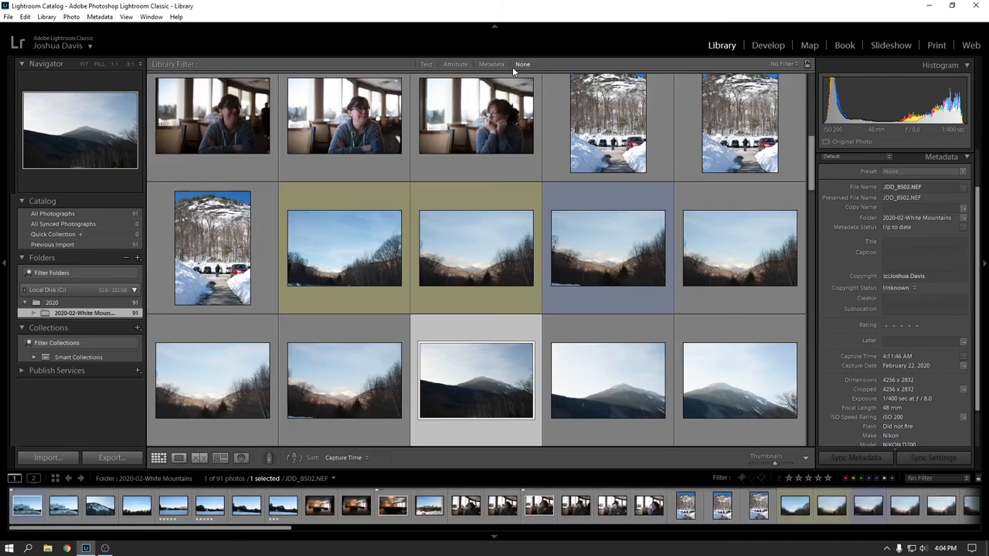
{"action": "left_click", "coordinate": [427, 65]}
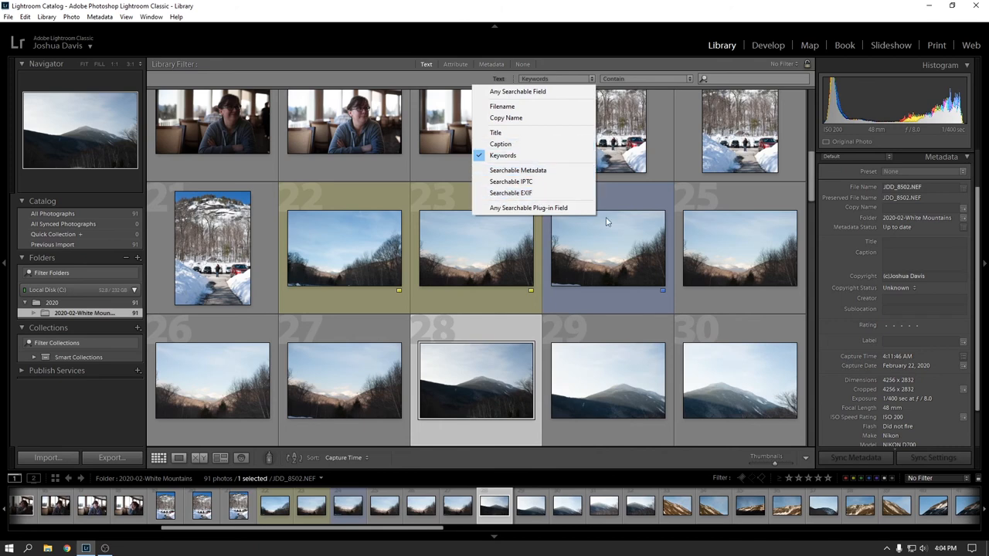
{"action": "mouse_move", "coordinate": [516, 181]}
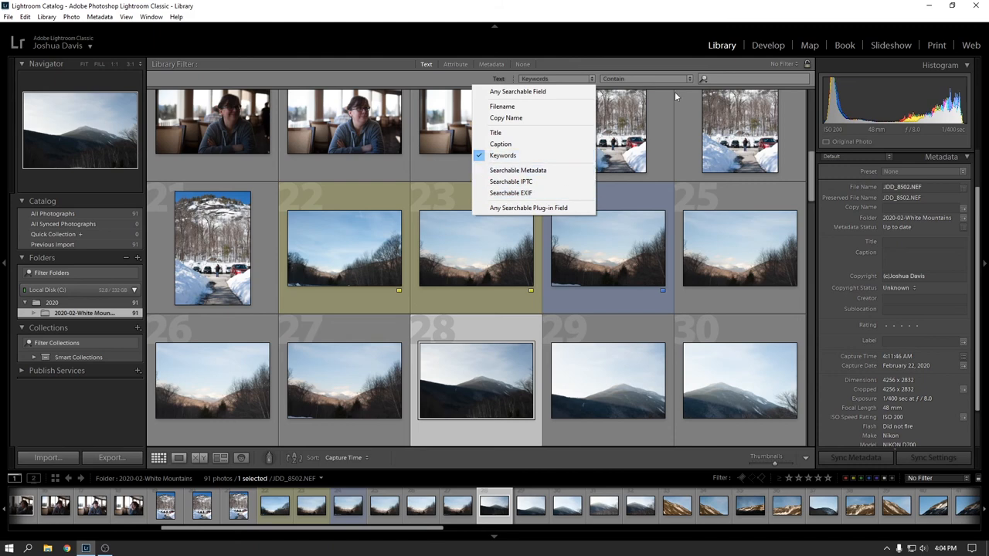
{"action": "left_click", "coordinate": [522, 65]}
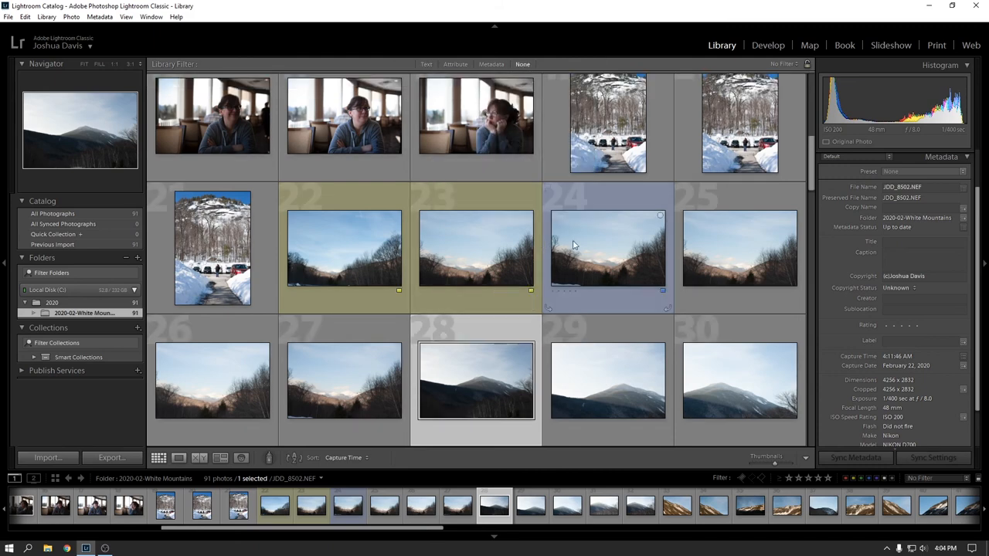
{"action": "mouse_move", "coordinate": [562, 226]}
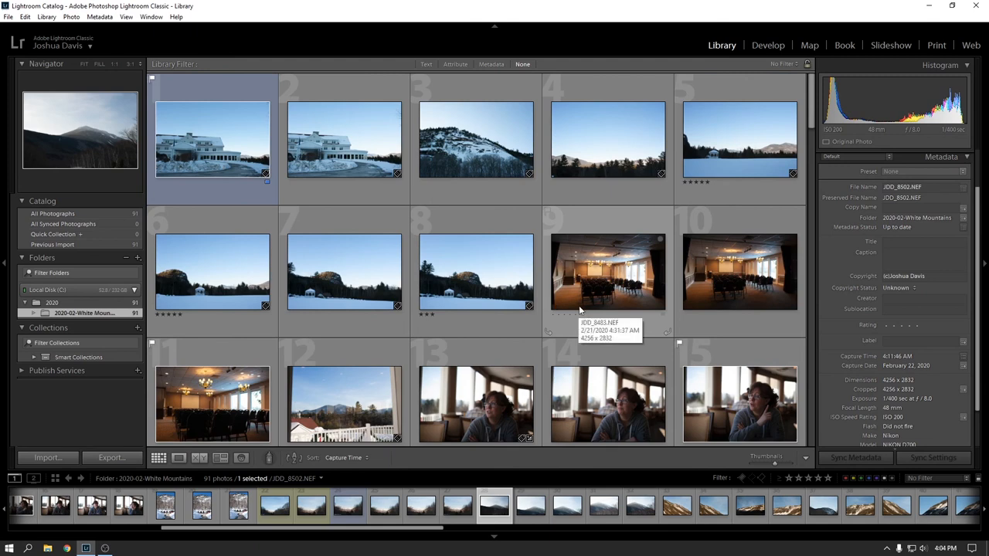
{"action": "mouse_move", "coordinate": [559, 302]}
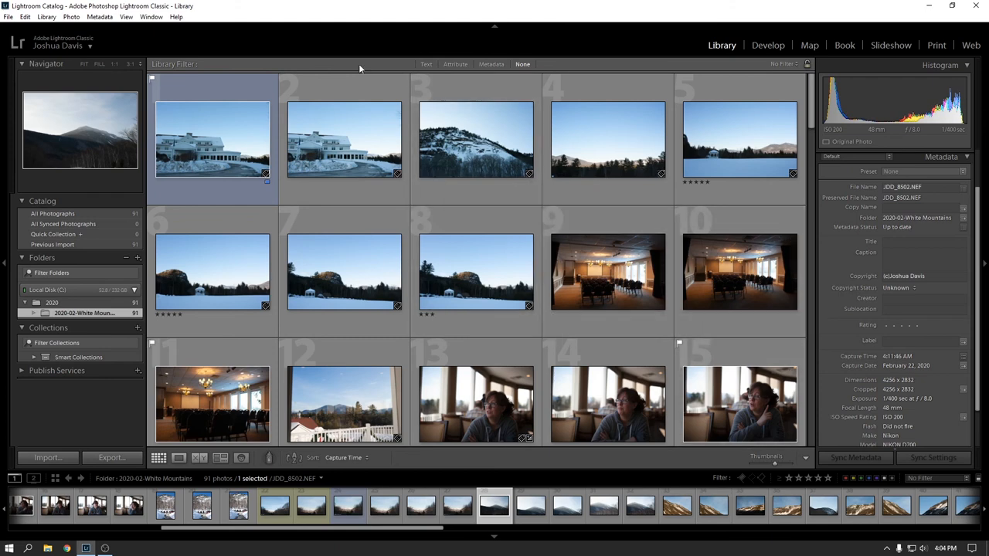
{"action": "mouse_move", "coordinate": [576, 182]}
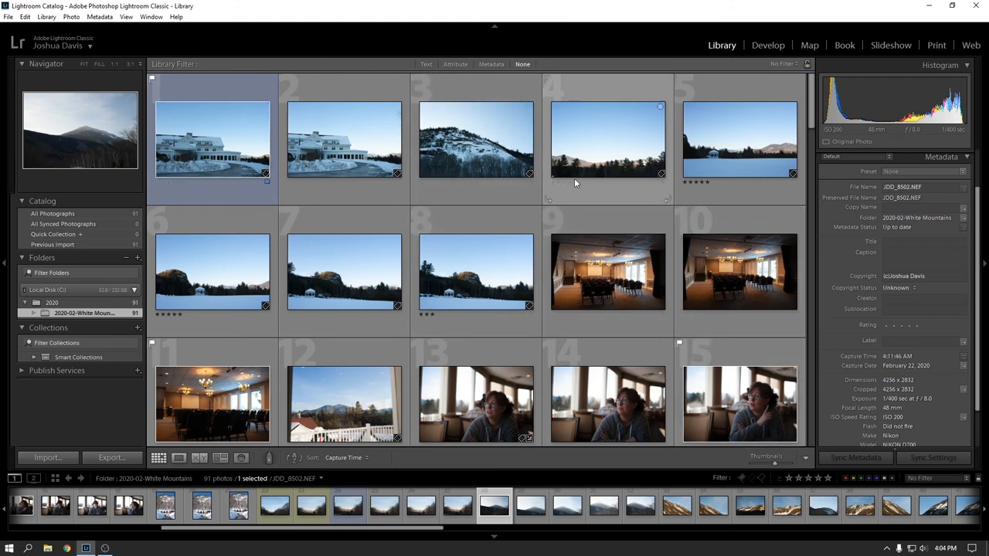